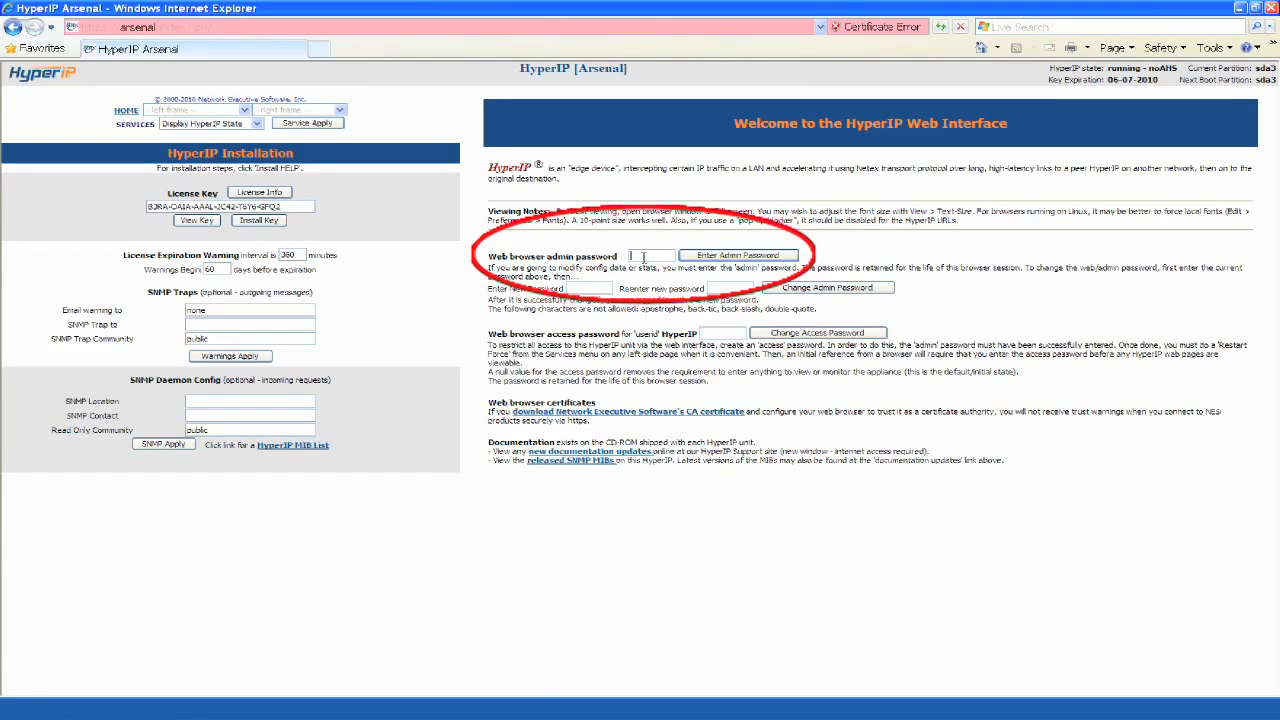
- Enter the admin password so the license panel reports Password Correct
type("password")
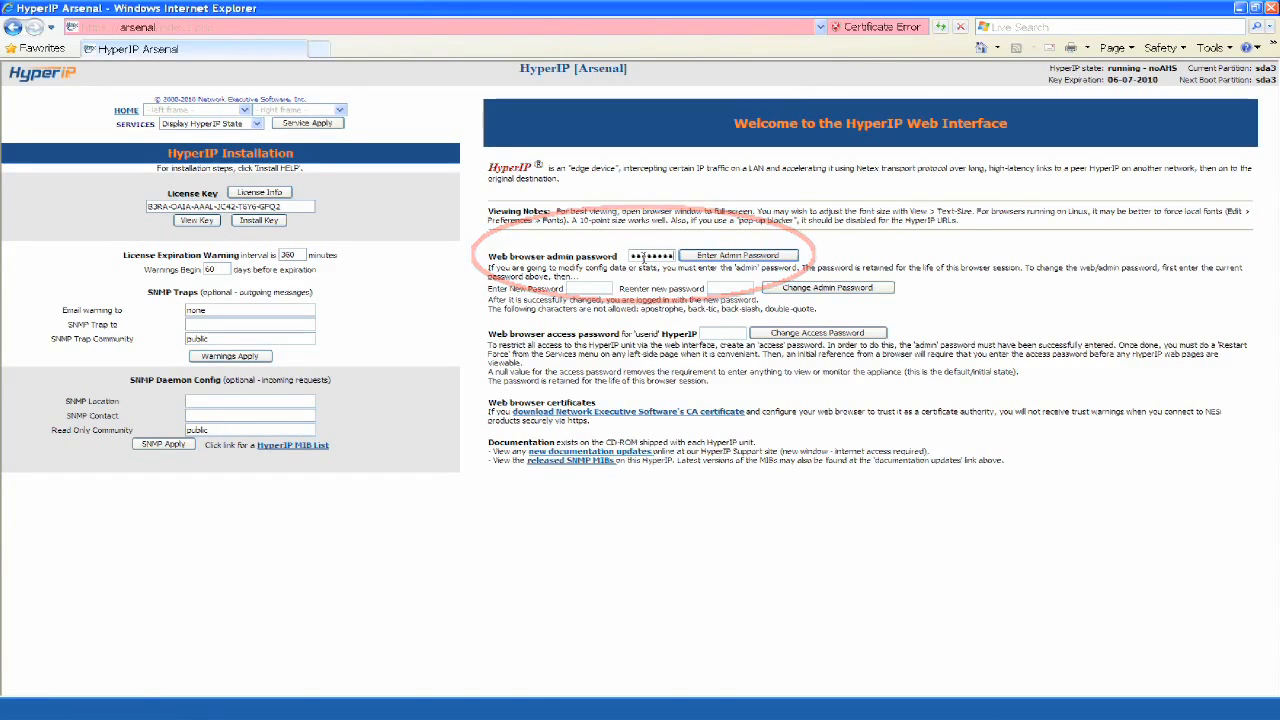
left_click(738, 255)
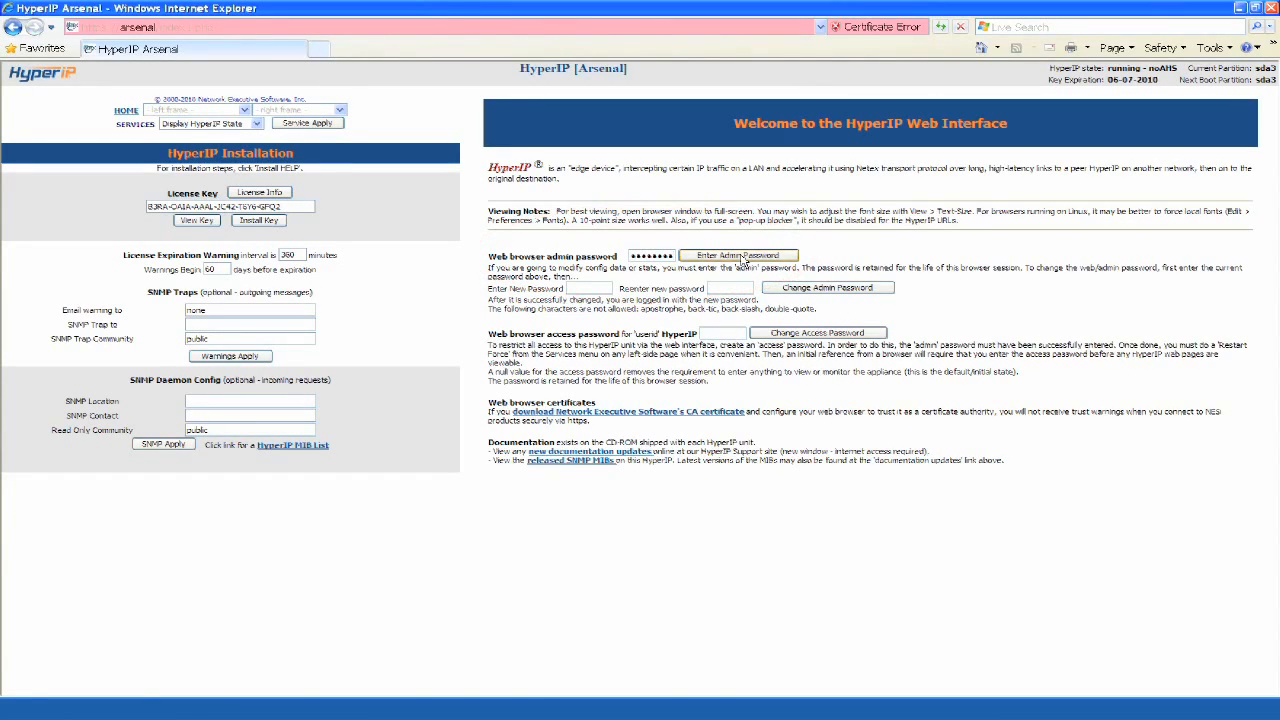
left_click(738, 255)
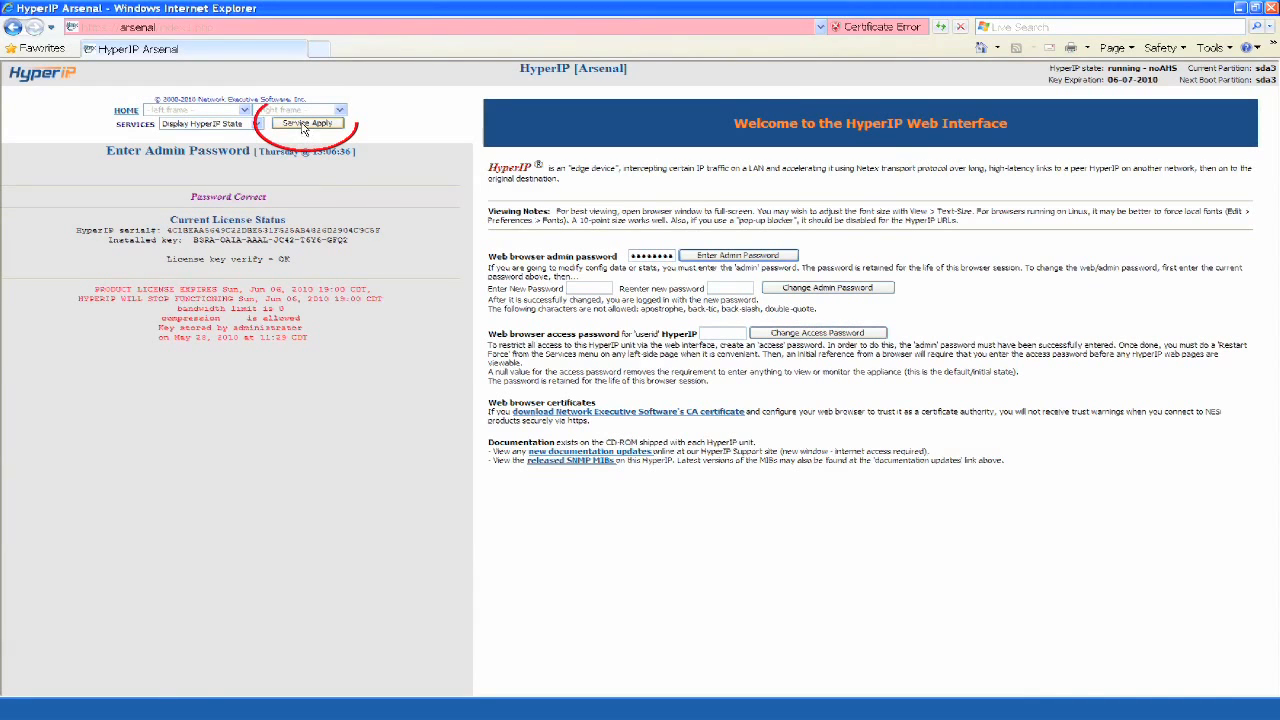
- Apply Display HyperIP State to show the yankees session and transport statistics
left_click(306, 123)
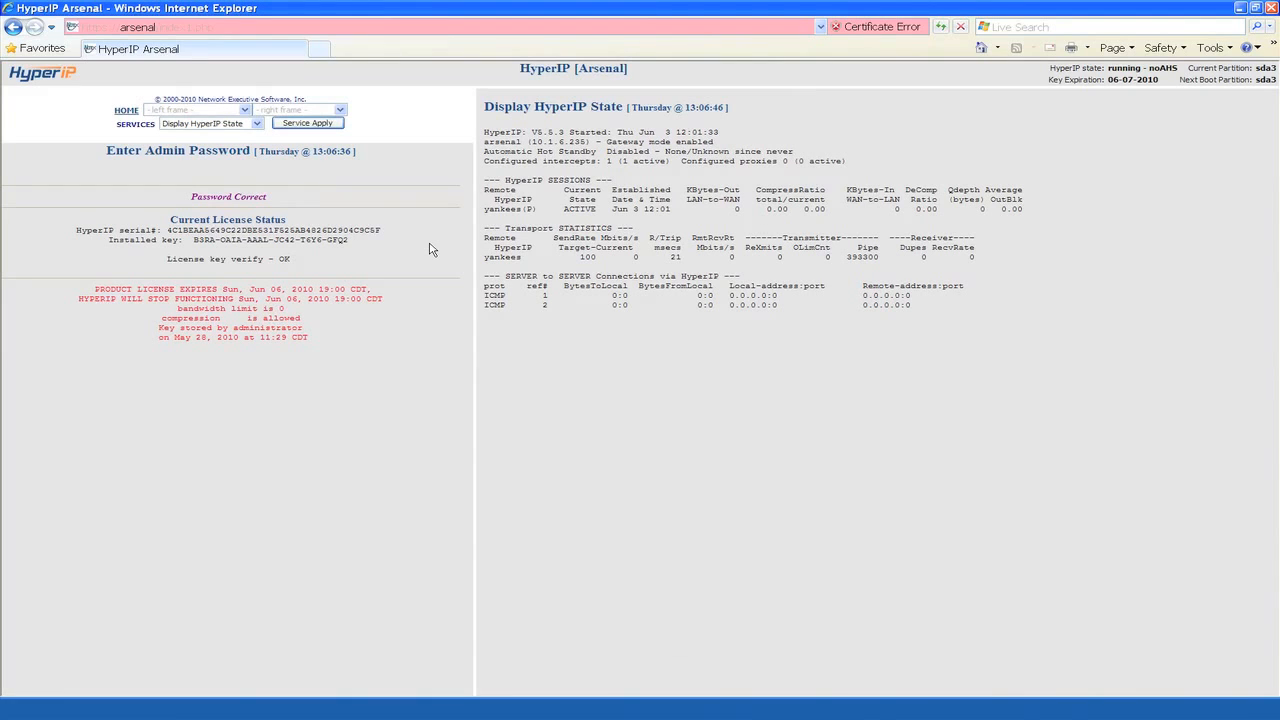
mouse_move(248, 167)
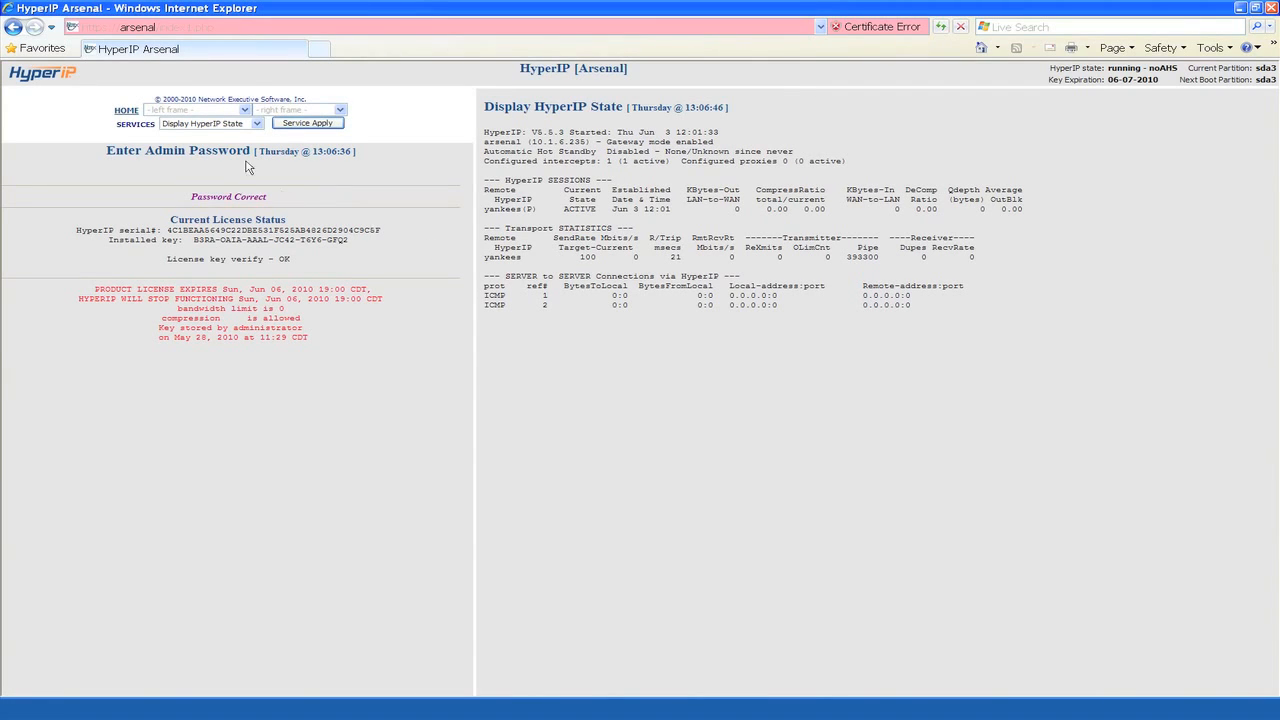
- Run Measure HyperIP Path from Diagnostic Commands toward the yankees primary target
left_click(210, 123)
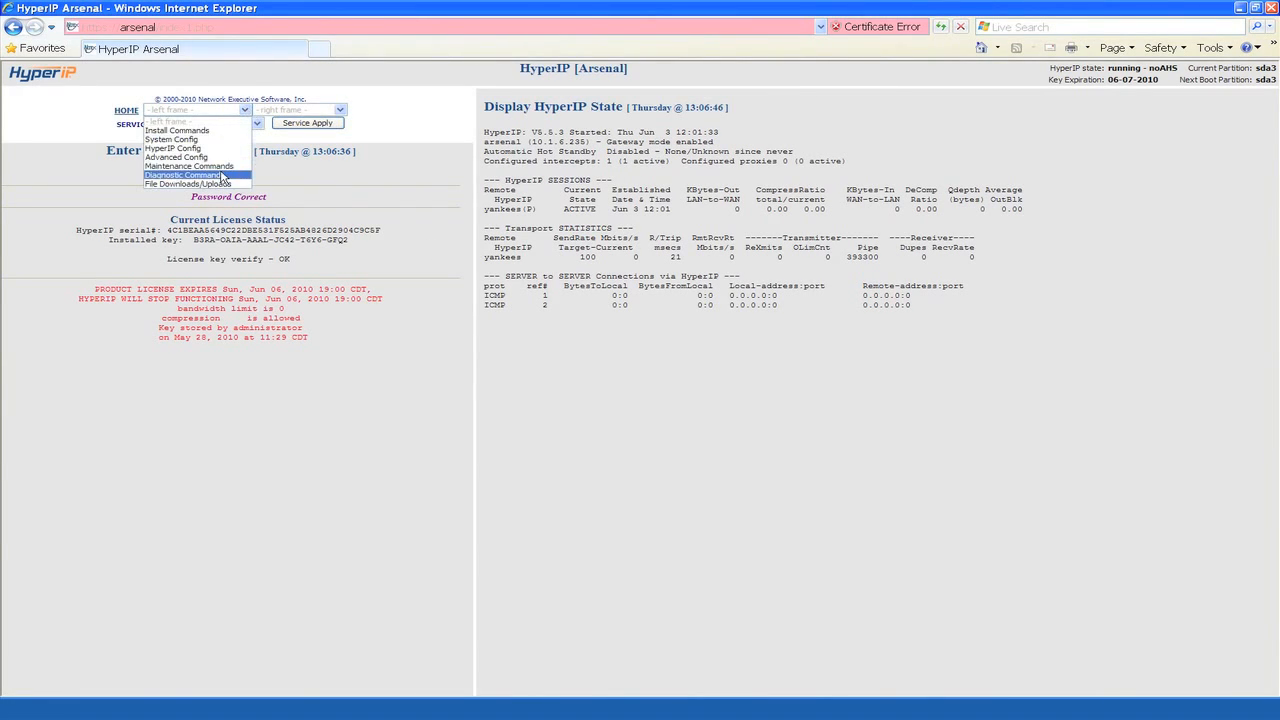
left_click(183, 174)
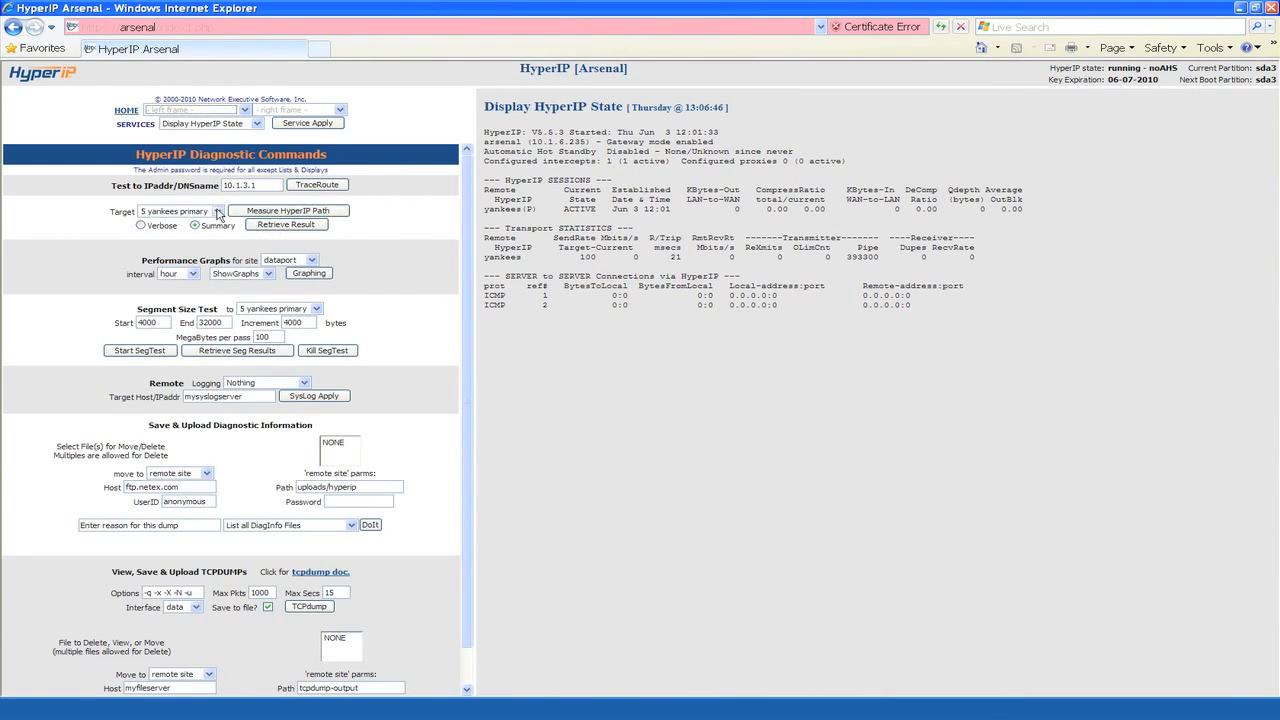
left_click(180, 211)
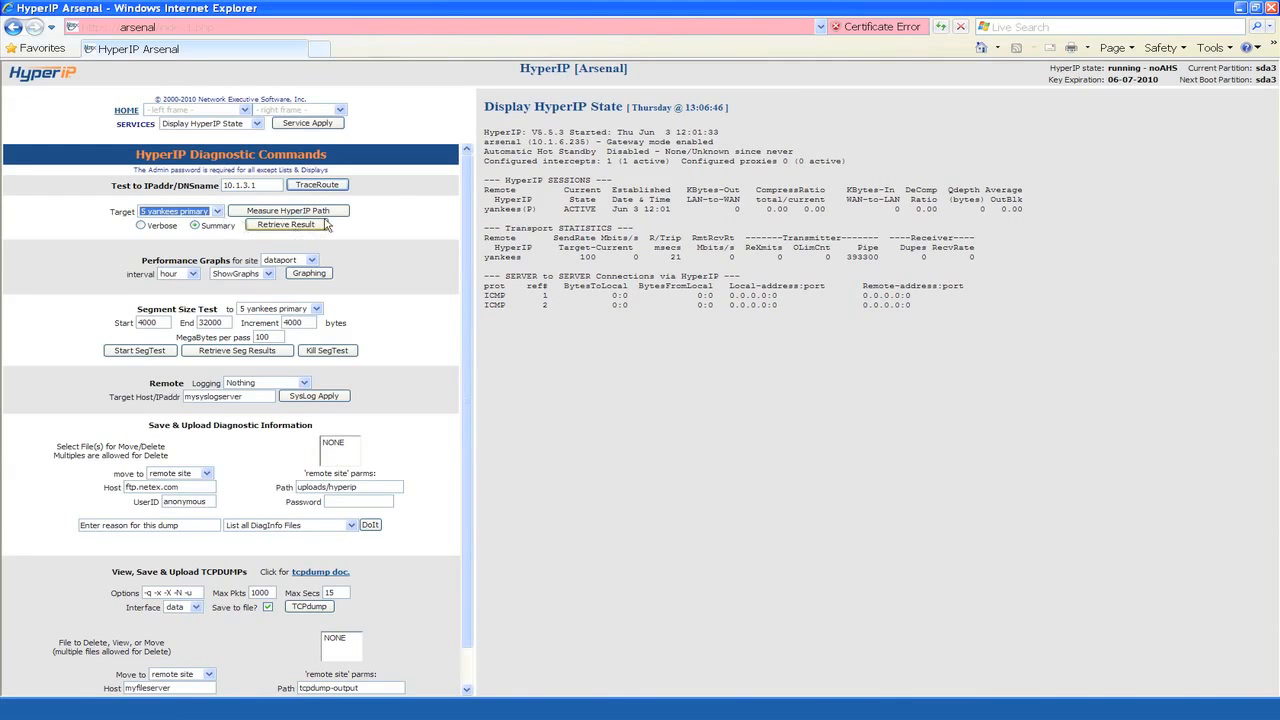
left_click(288, 210)
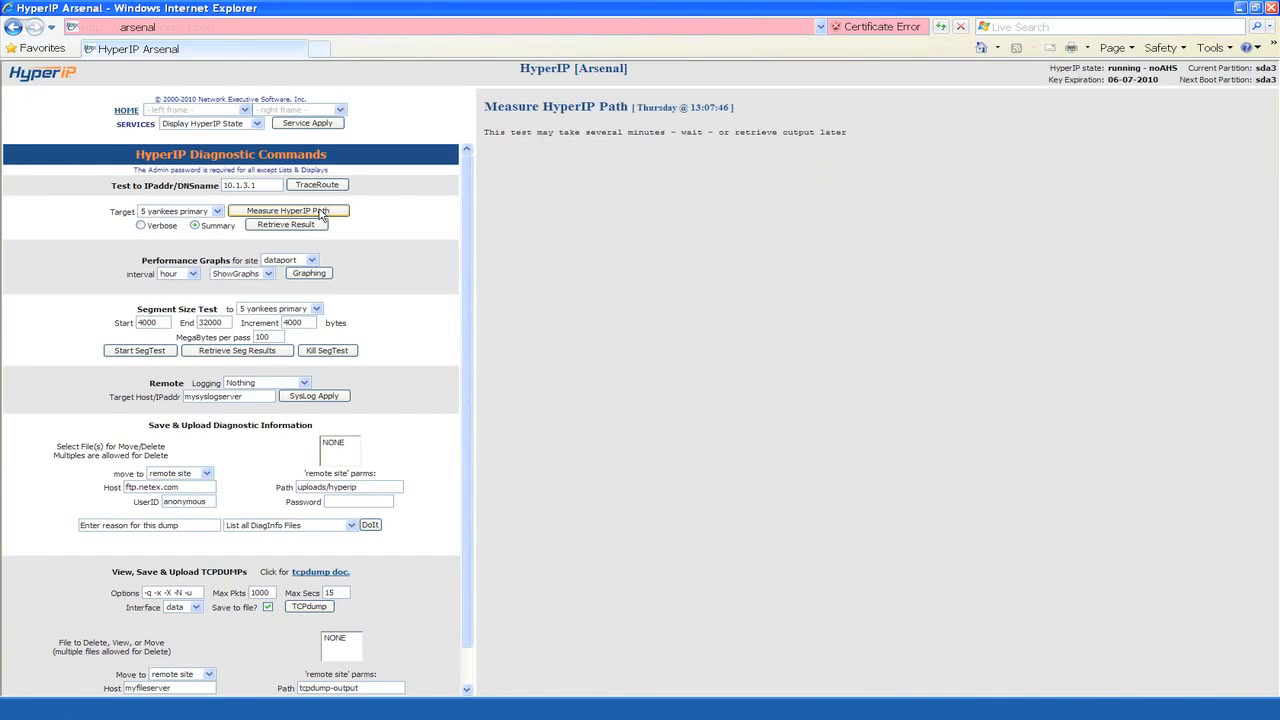
left_click(289, 210)
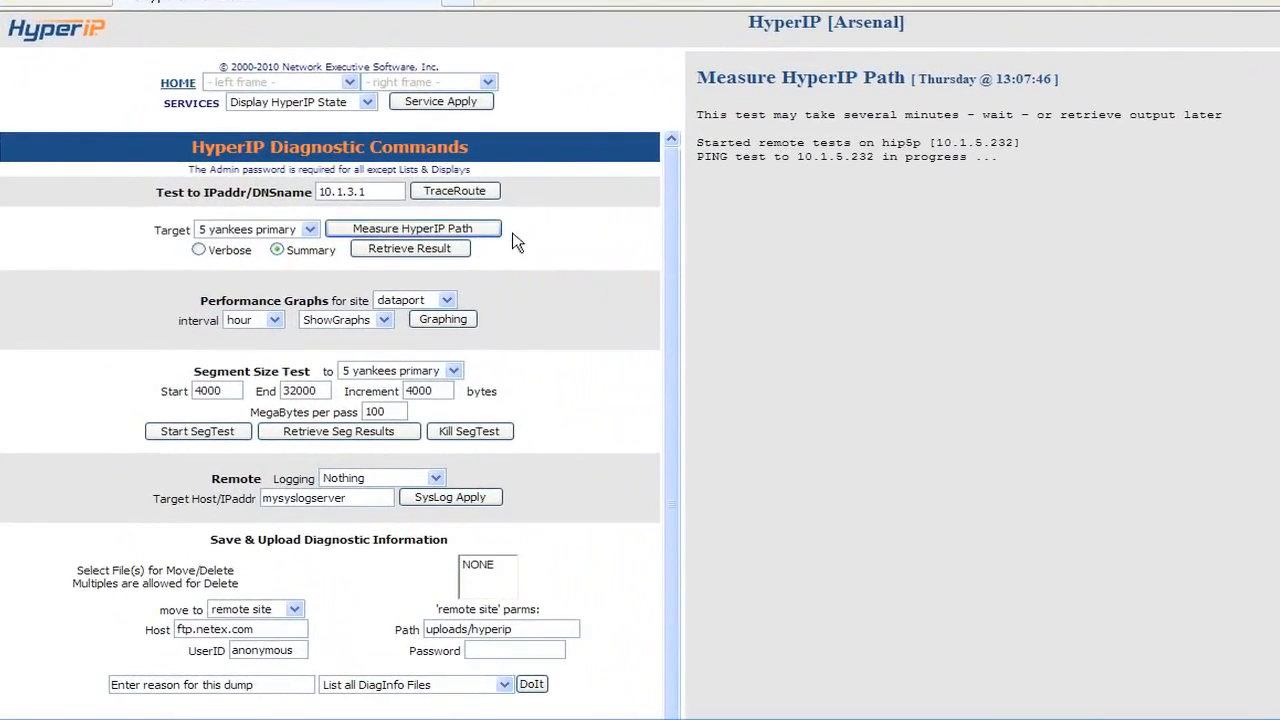
mouse_move(573, 242)
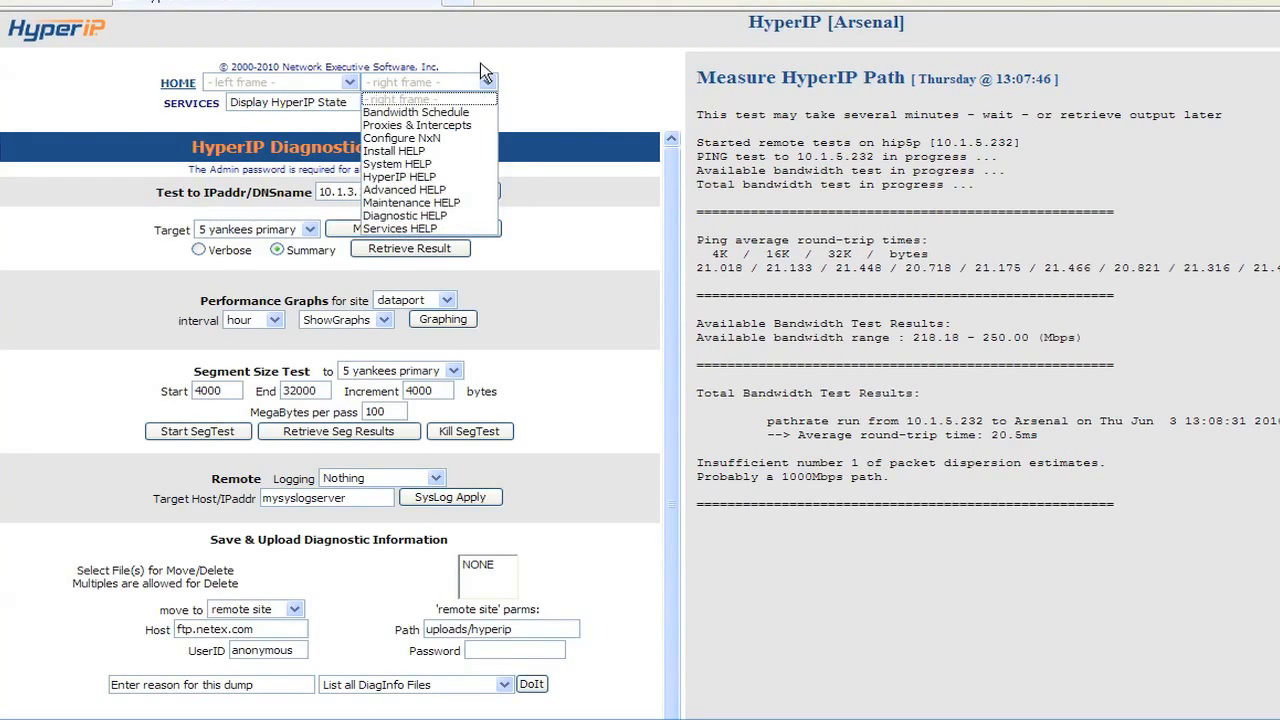
mouse_move(415, 111)
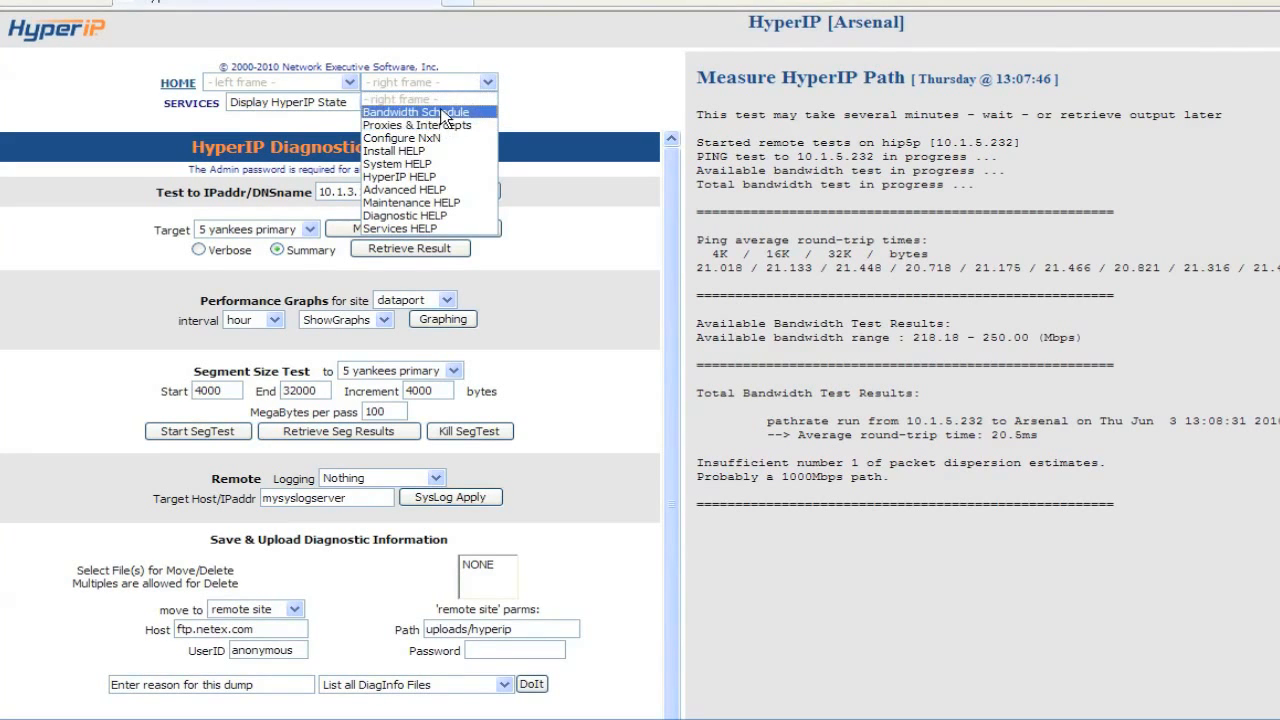
- Add a second rule with a new start time to the bandwidth rate schedule
left_click(415, 111)
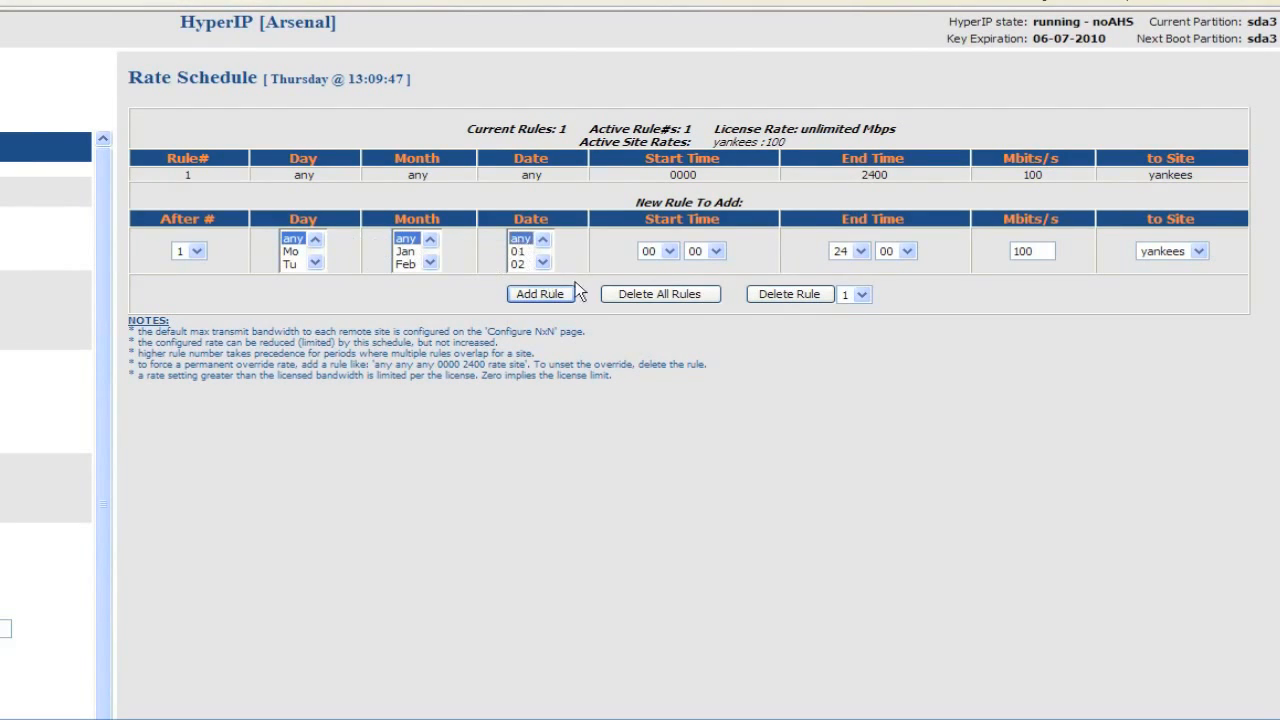
mouse_move(645, 473)
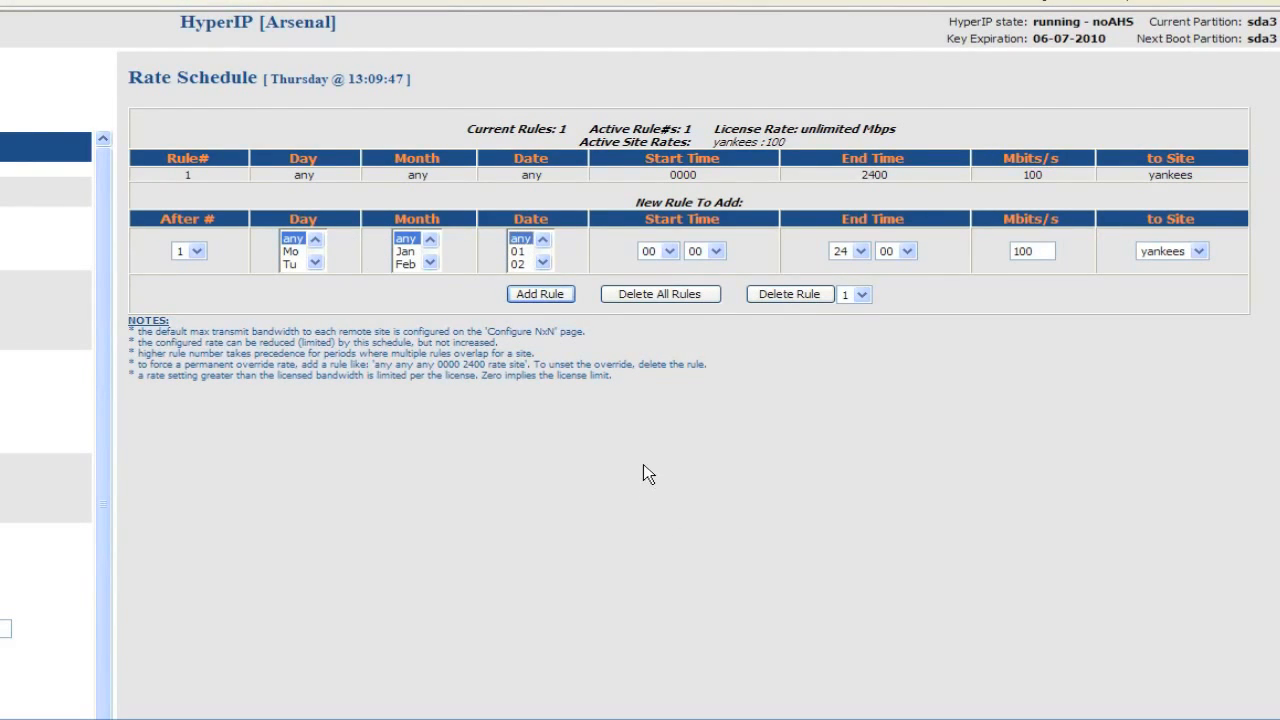
left_click(650, 251)
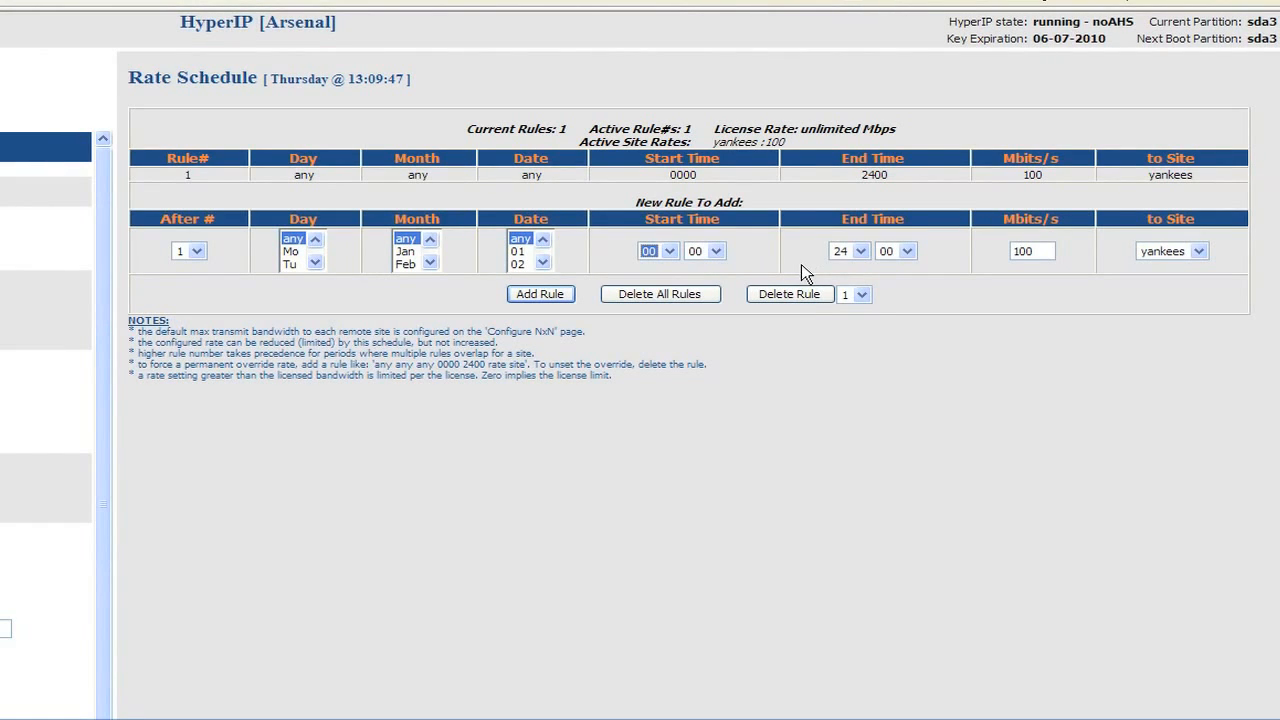
left_click(700, 251)
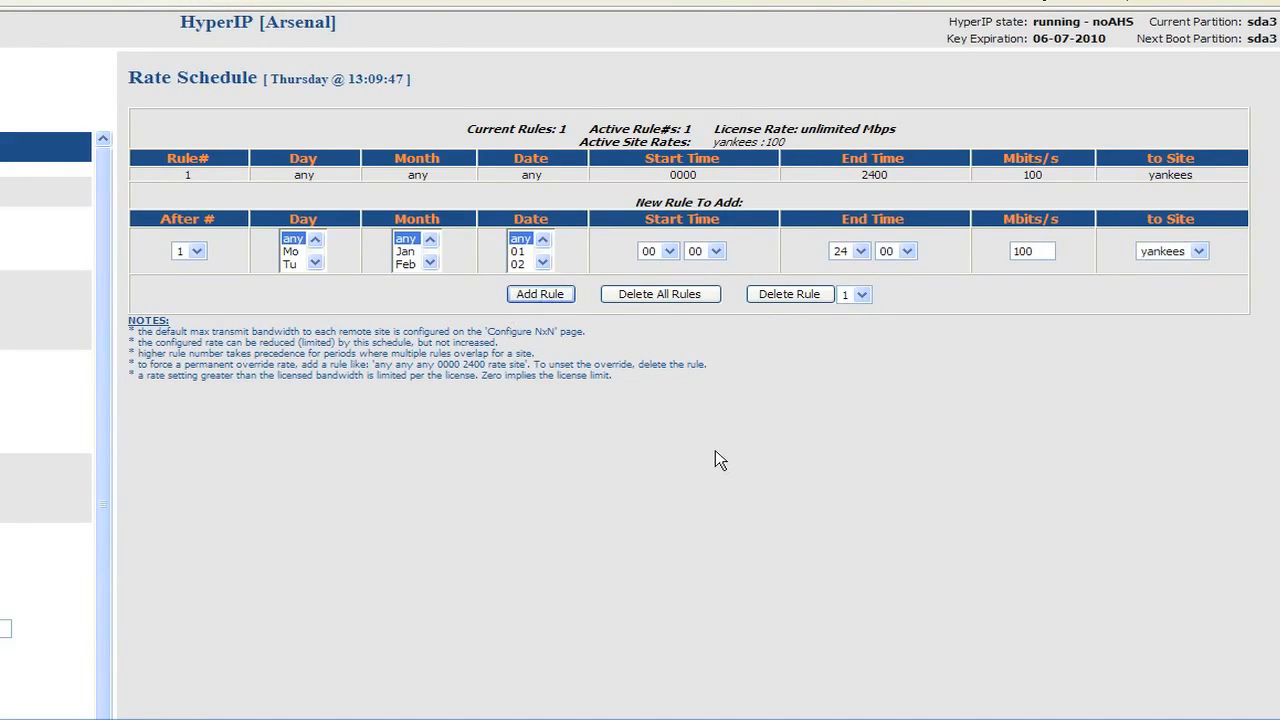
left_click(540, 294)
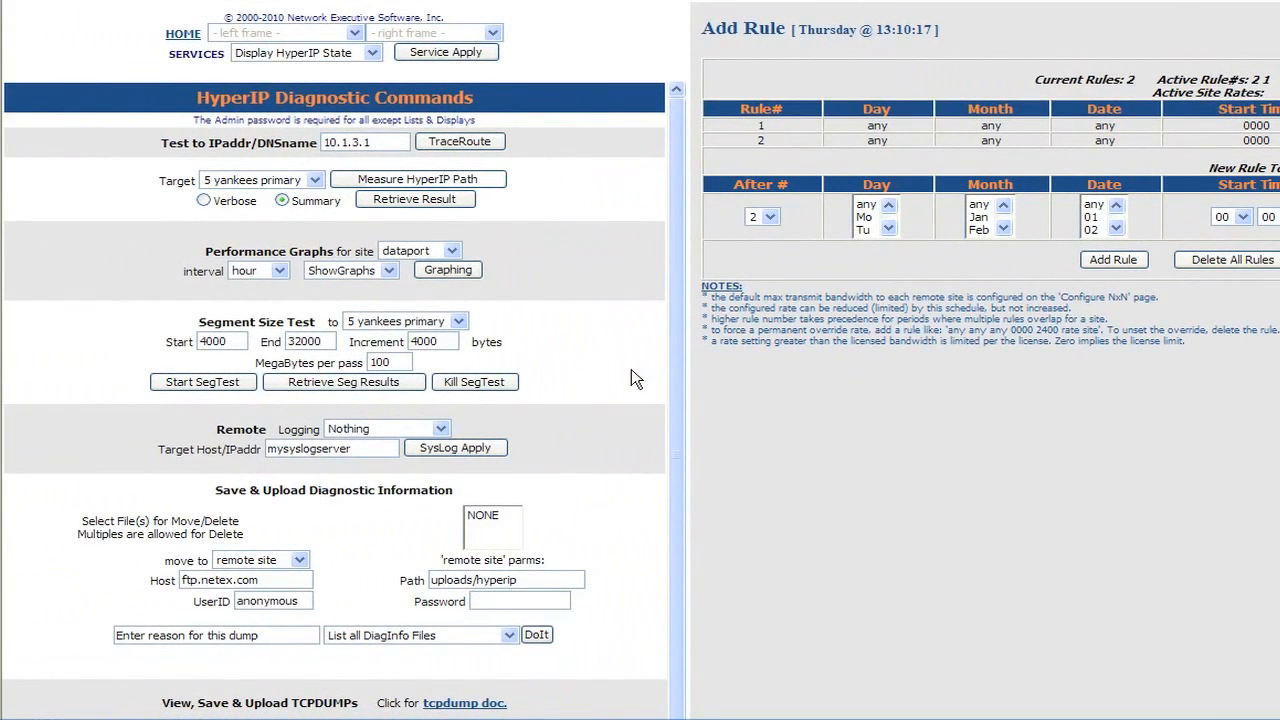
mouse_move(620, 387)
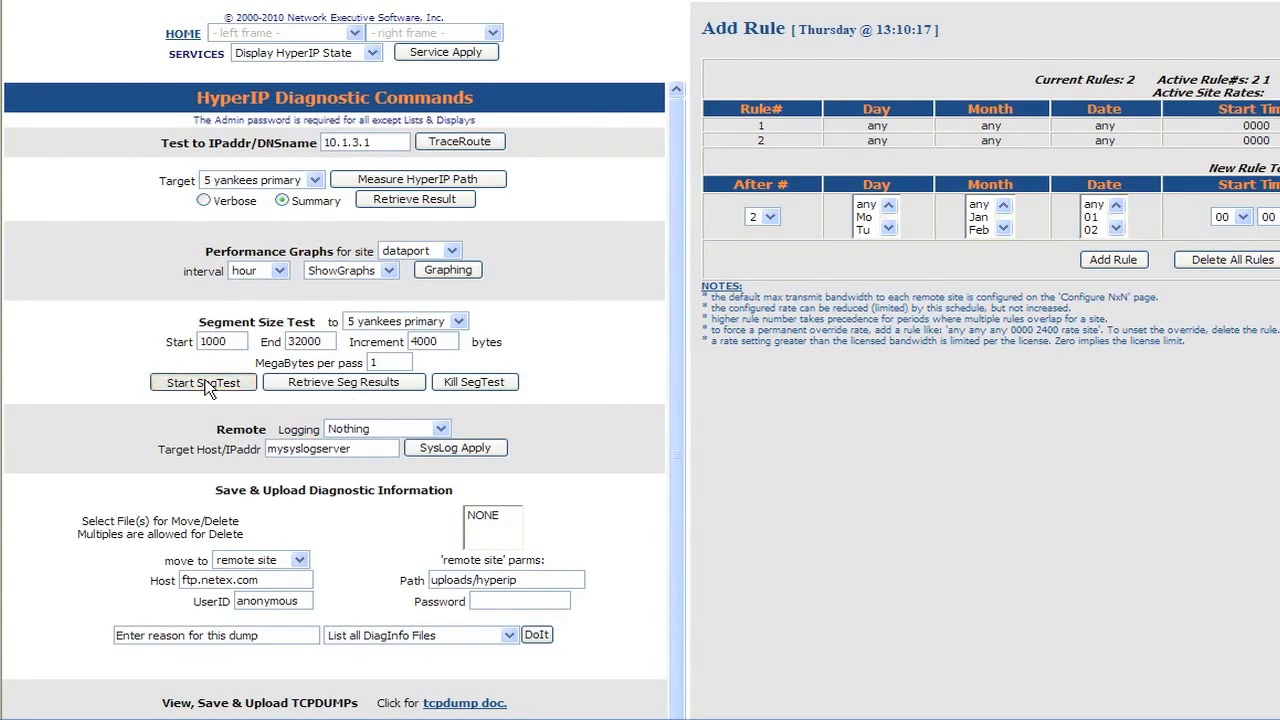
- Run the segment size test to yankees primary and retrieve results, best at 17000 bytes
left_click(203, 382)
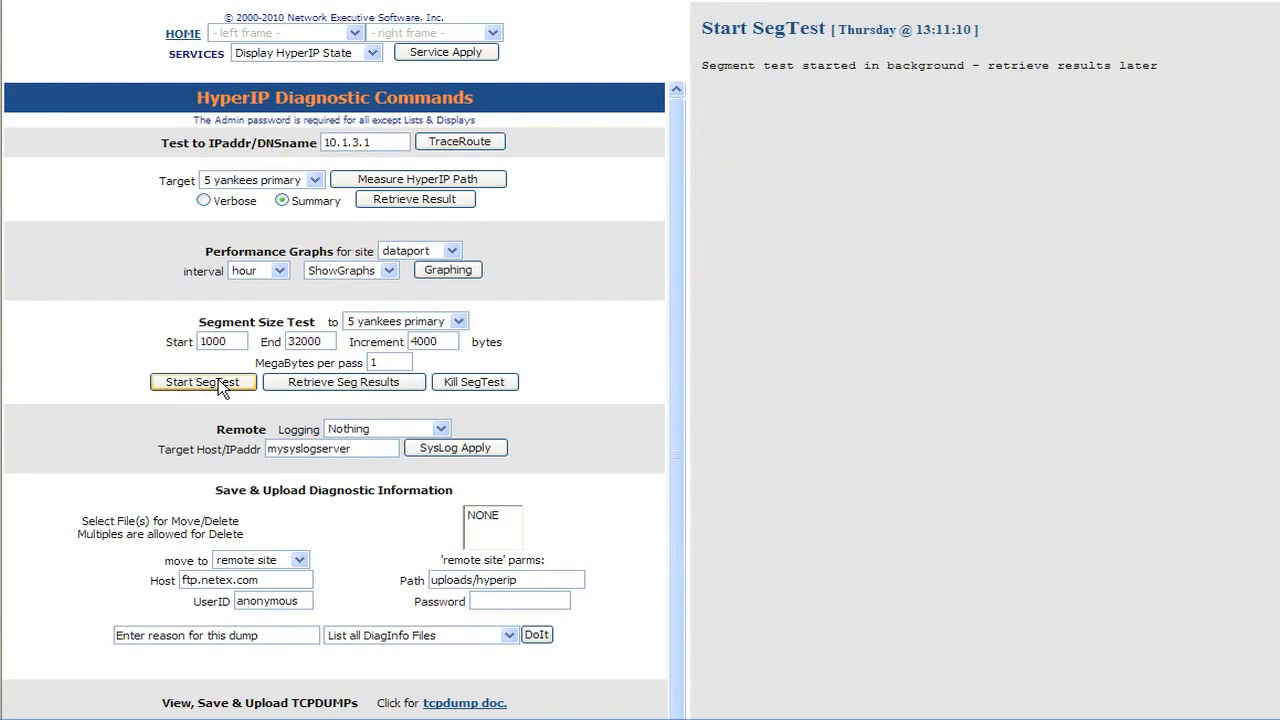
left_click(344, 382)
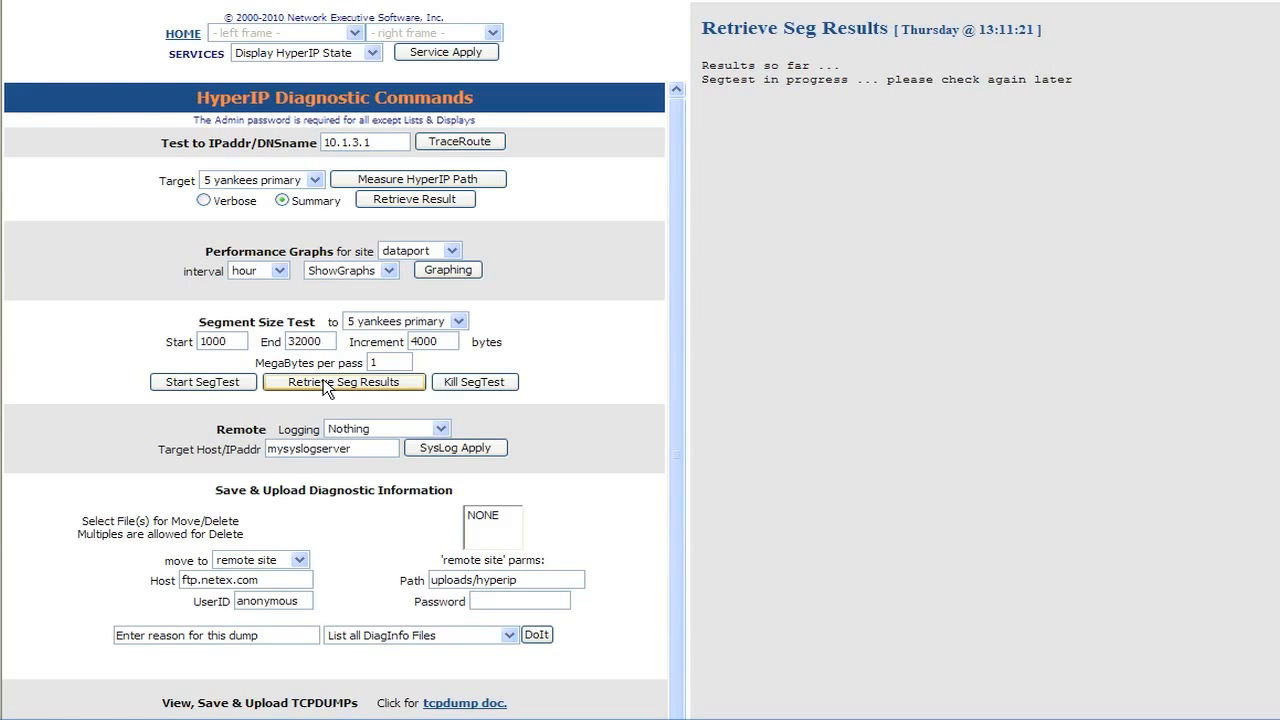
left_click(343, 382)
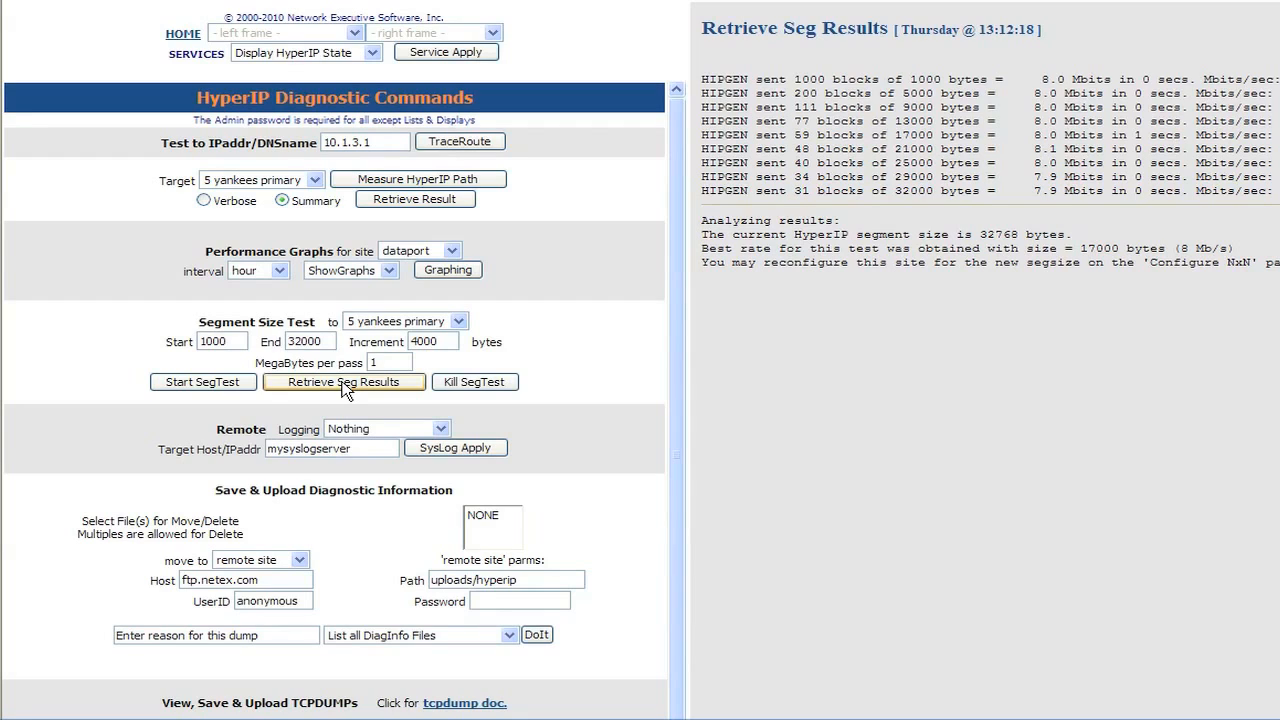
left_click(344, 382)
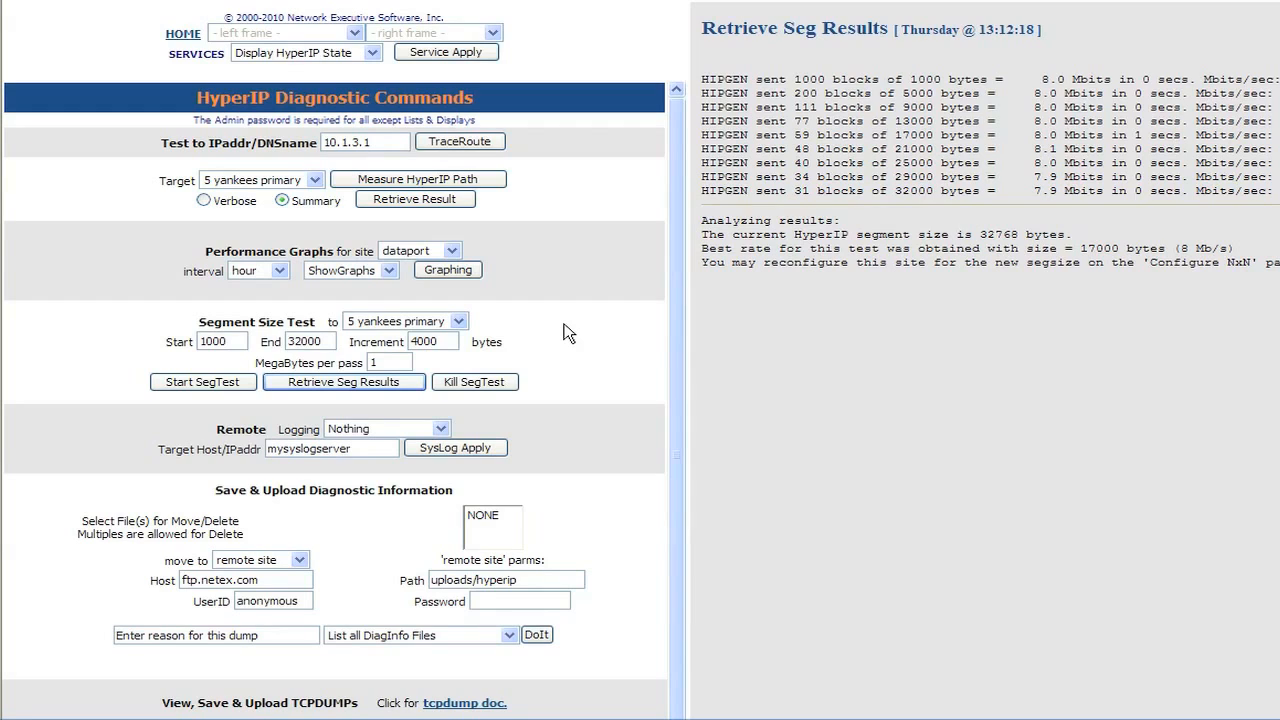
mouse_move(263, 338)
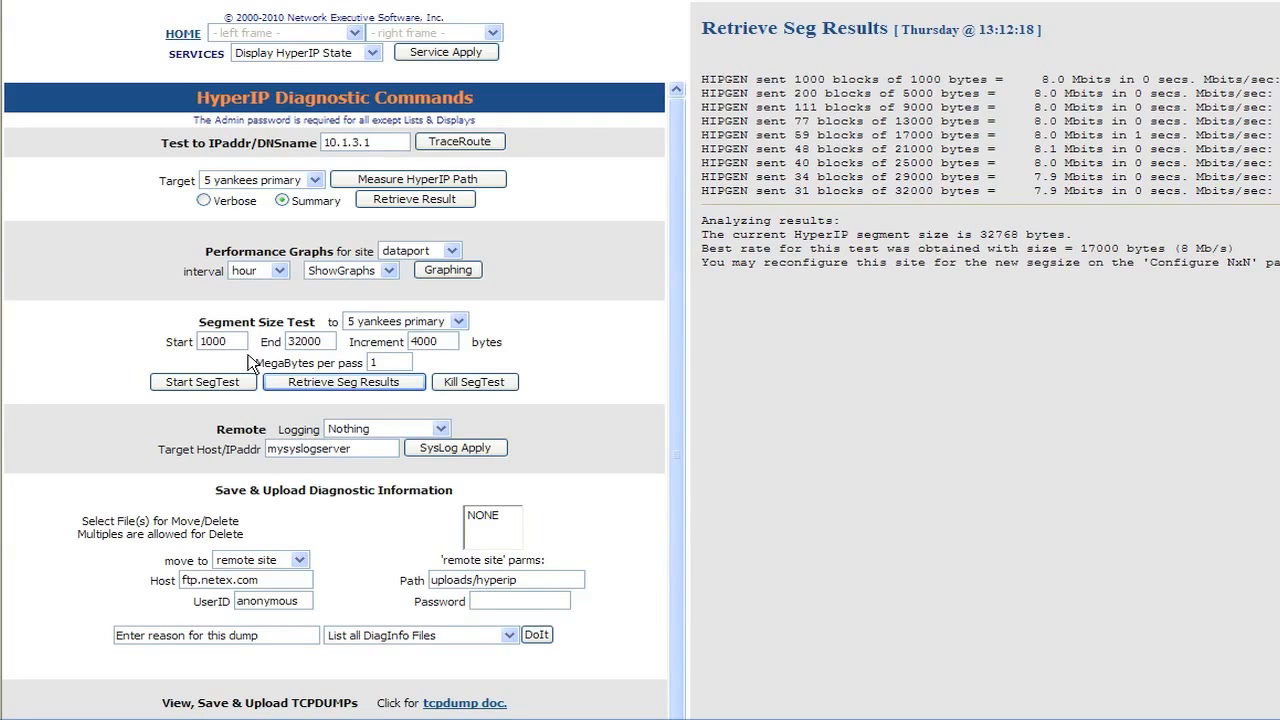
mouse_move(248, 363)
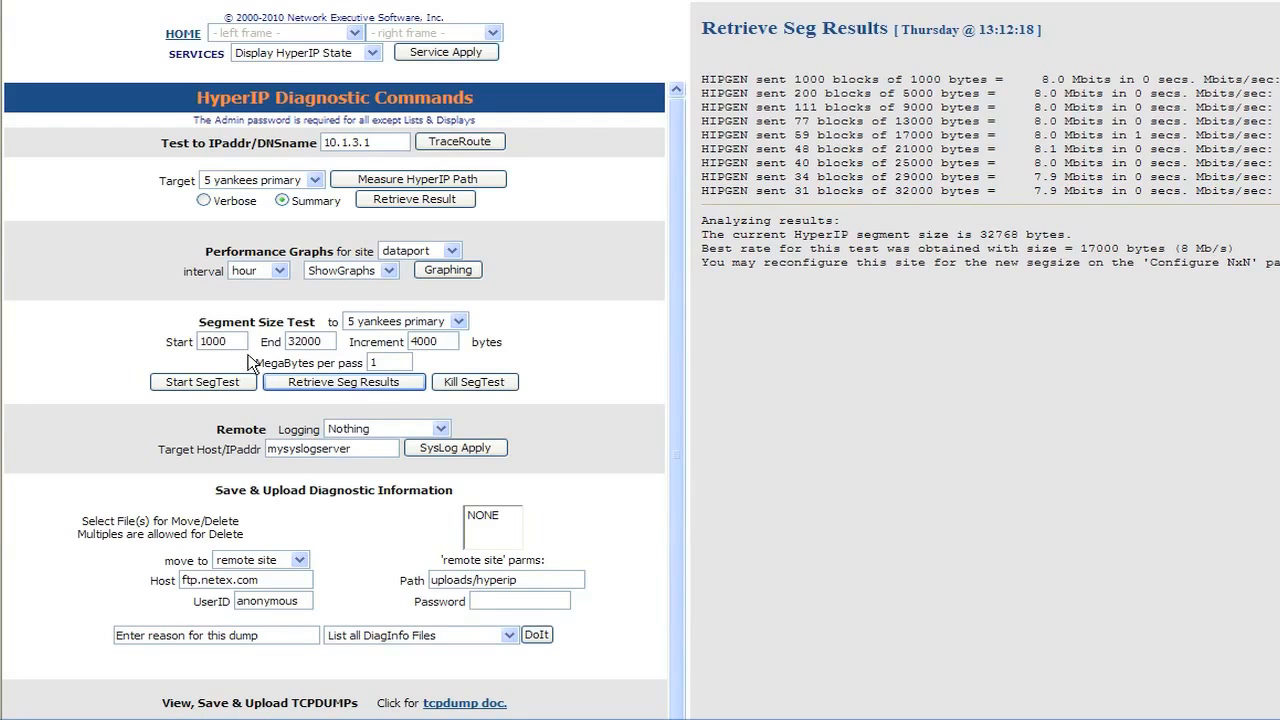
mouse_move(248, 363)
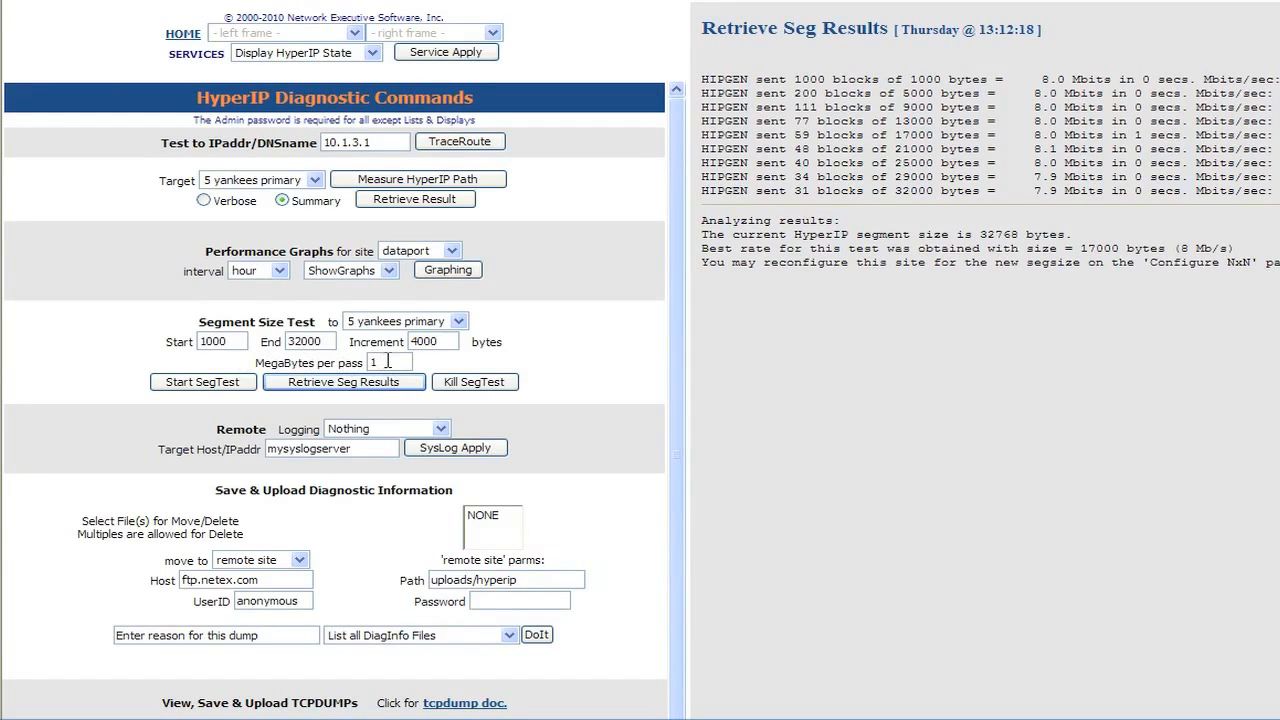
- Rerun the segment test at 1000 MB per pass, retrieving results best at 32000 bytes
type("000")
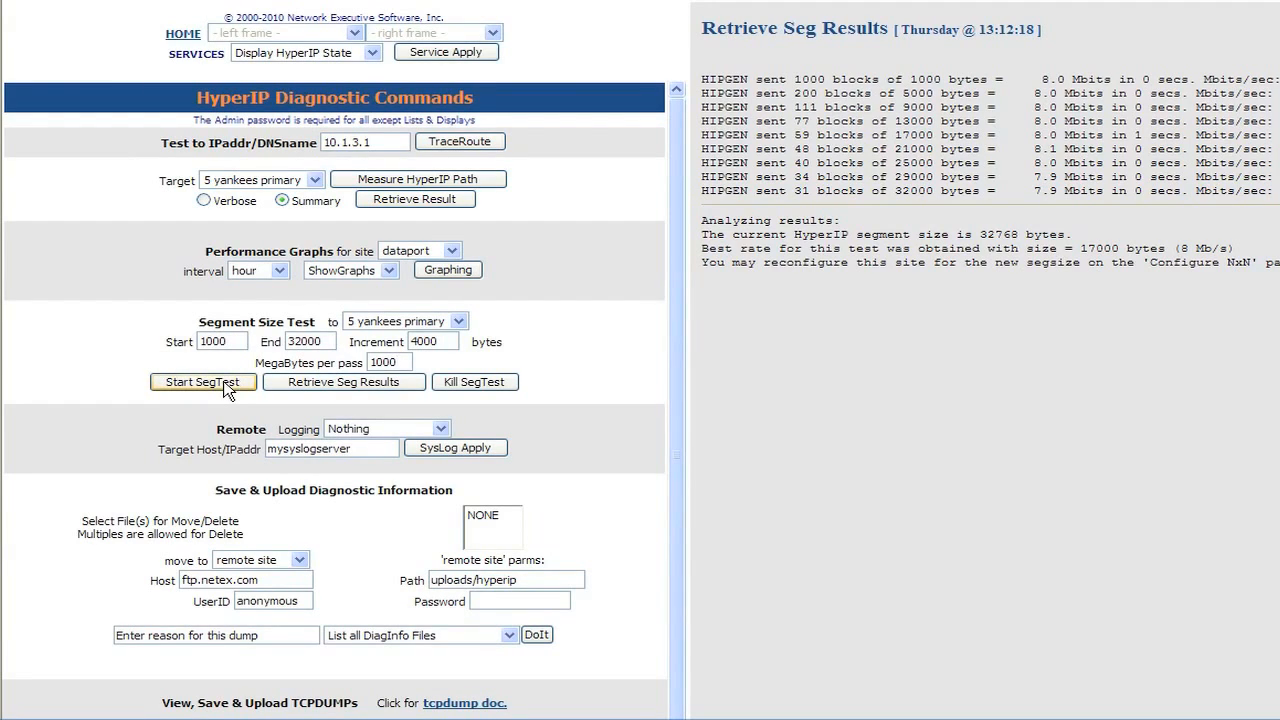
left_click(202, 382)
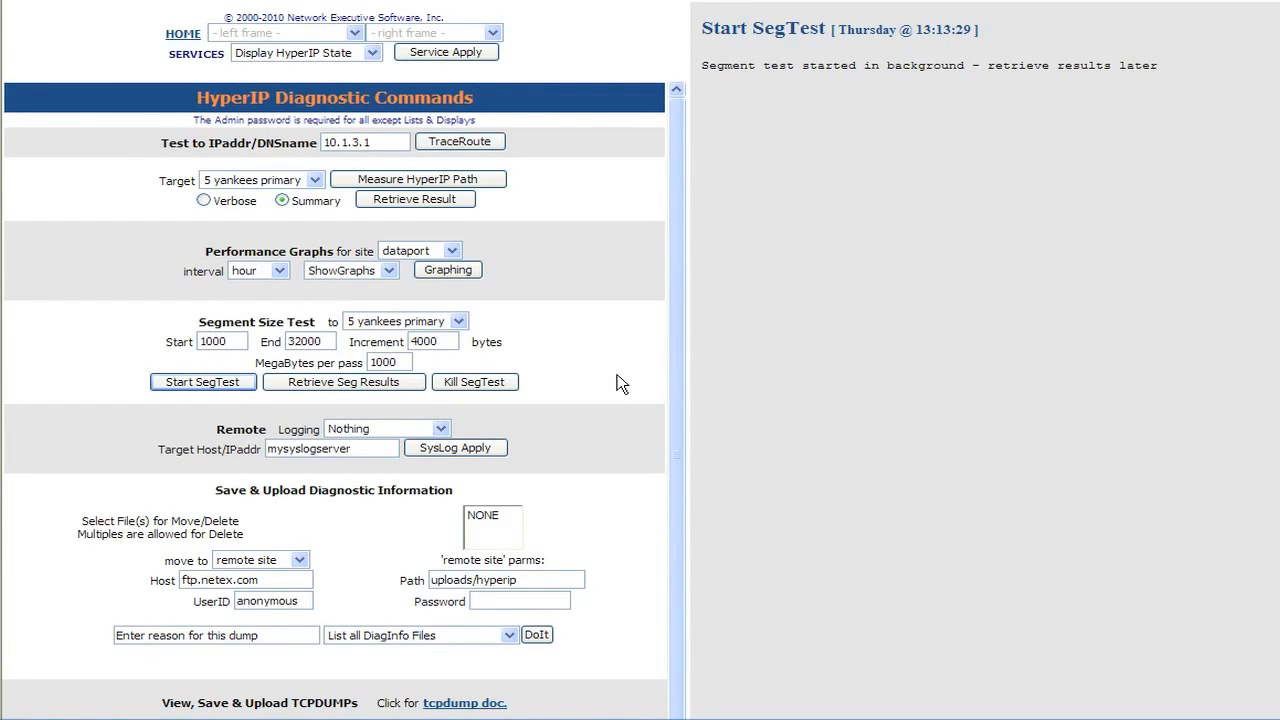
left_click(344, 381)
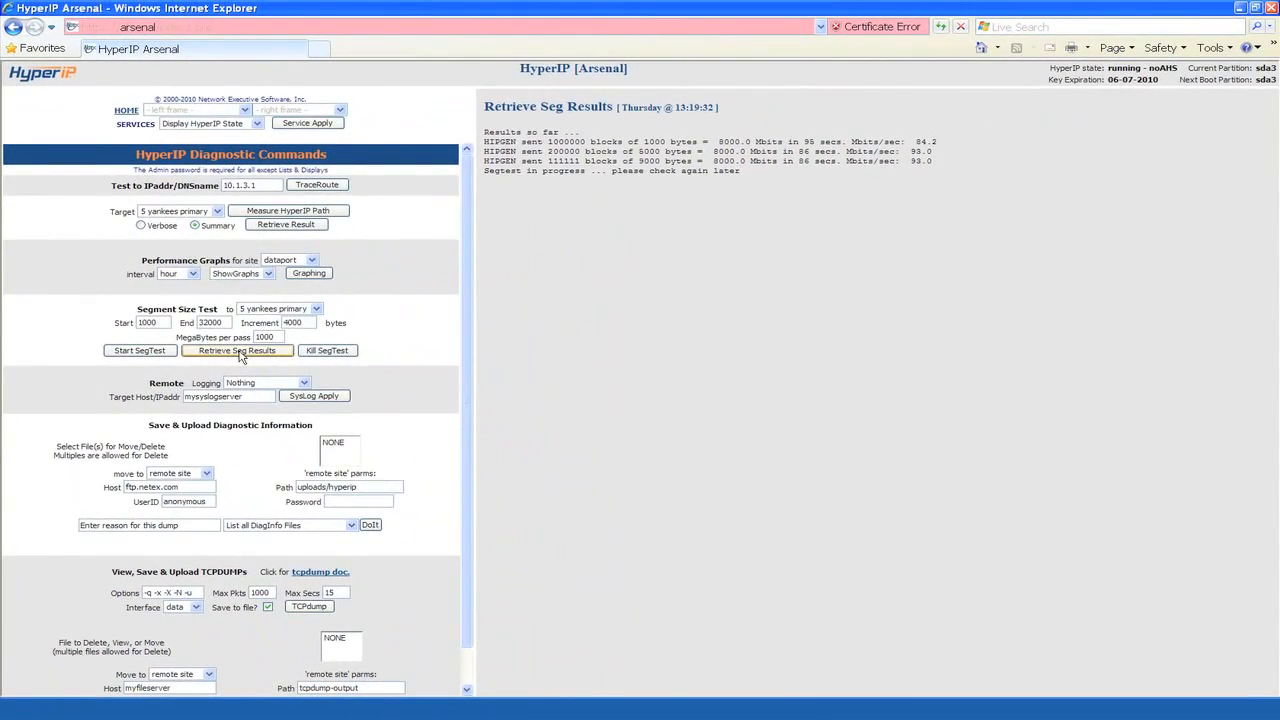
left_click(237, 350)
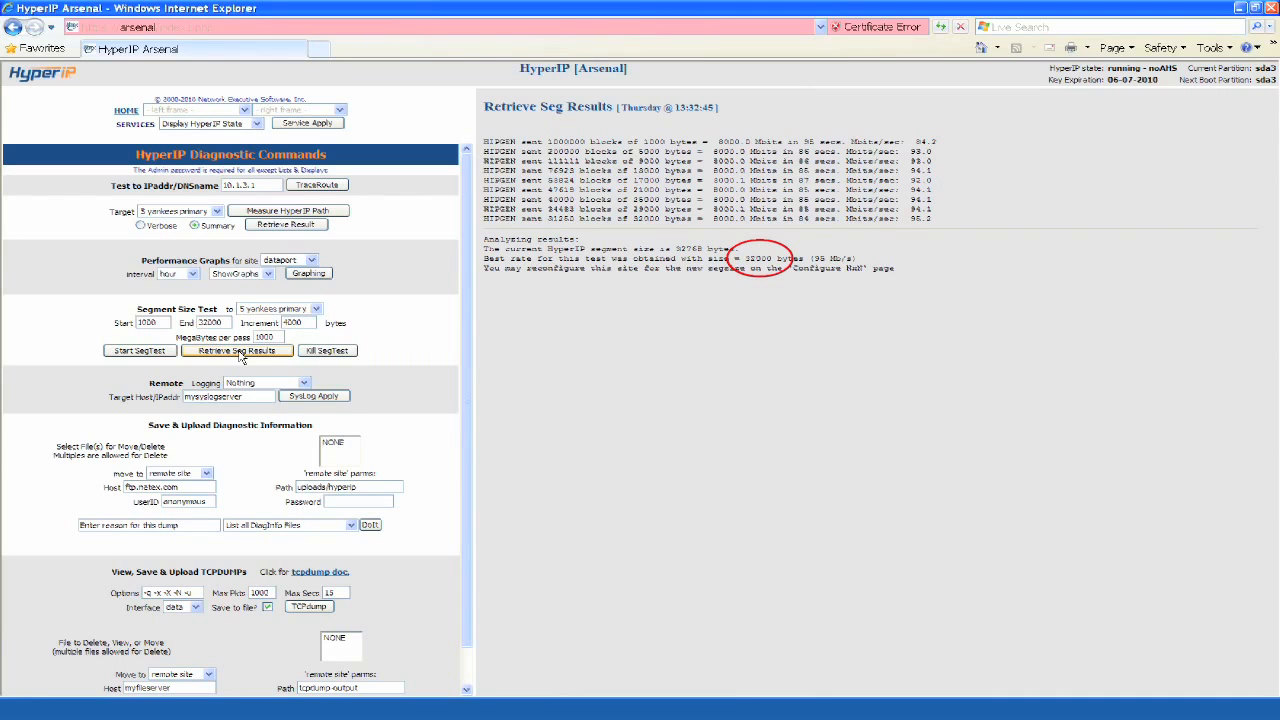
- Set yankees SegSize to 32000 in Configure NxN and confirm re-adding all sites
left_click(340, 110)
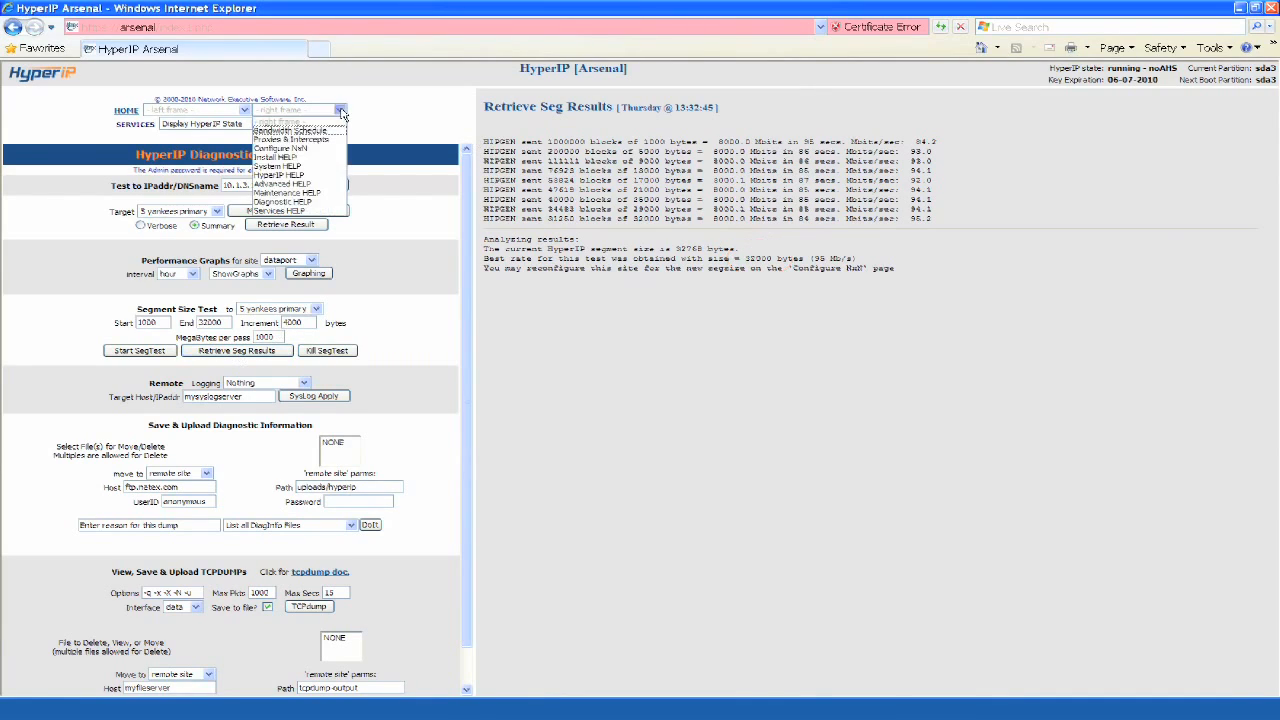
mouse_move(285, 148)
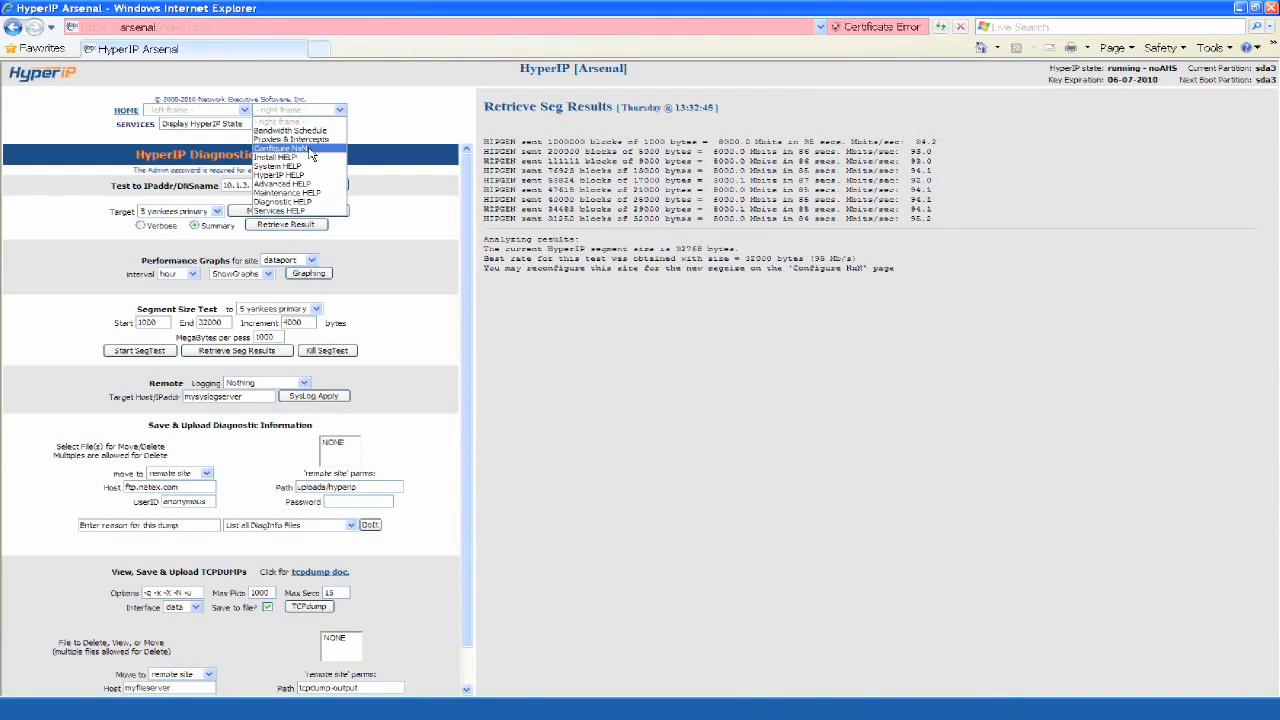
left_click(290, 148)
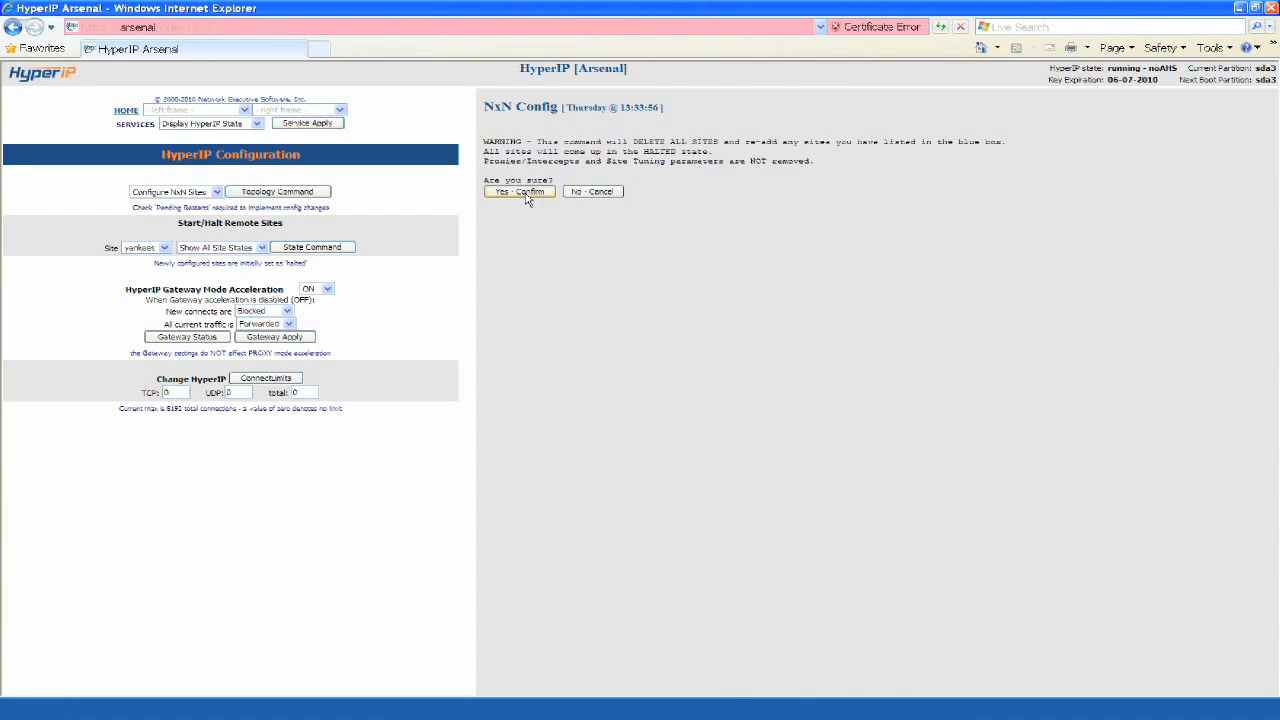
left_click(519, 191)
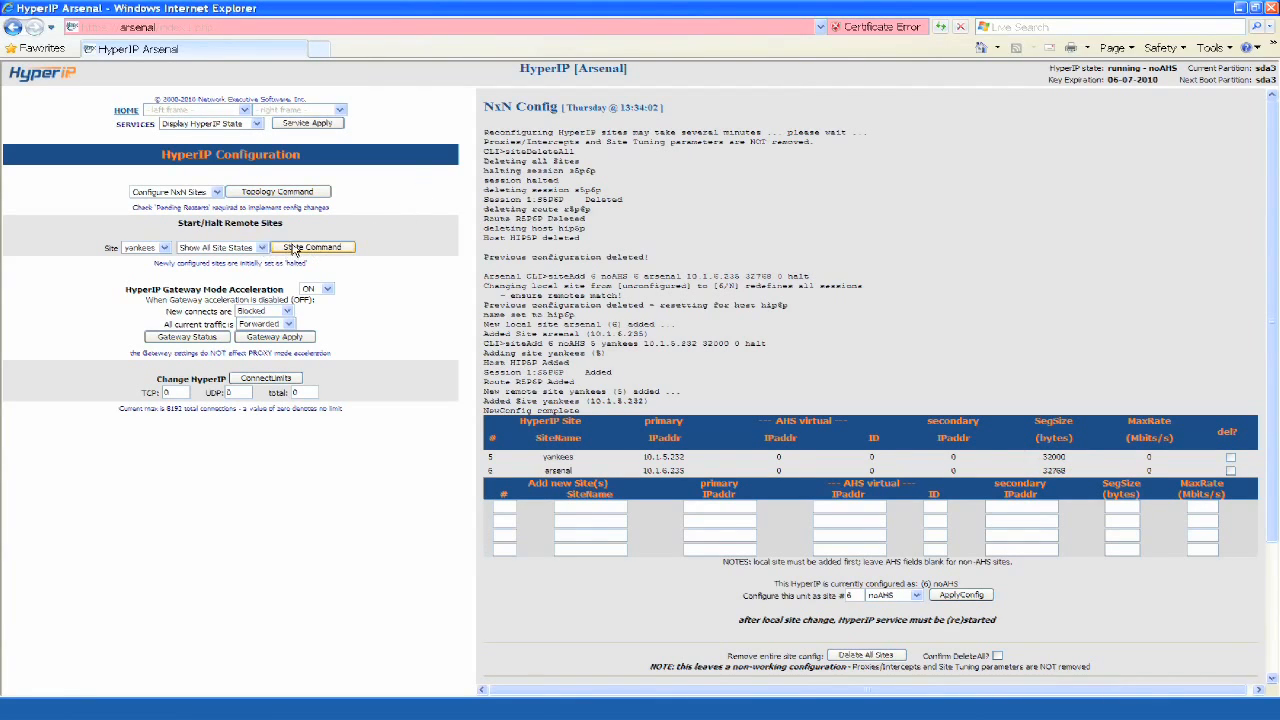
- Check site states and run Start Site so yankees reads STARTed
left_click(312, 247)
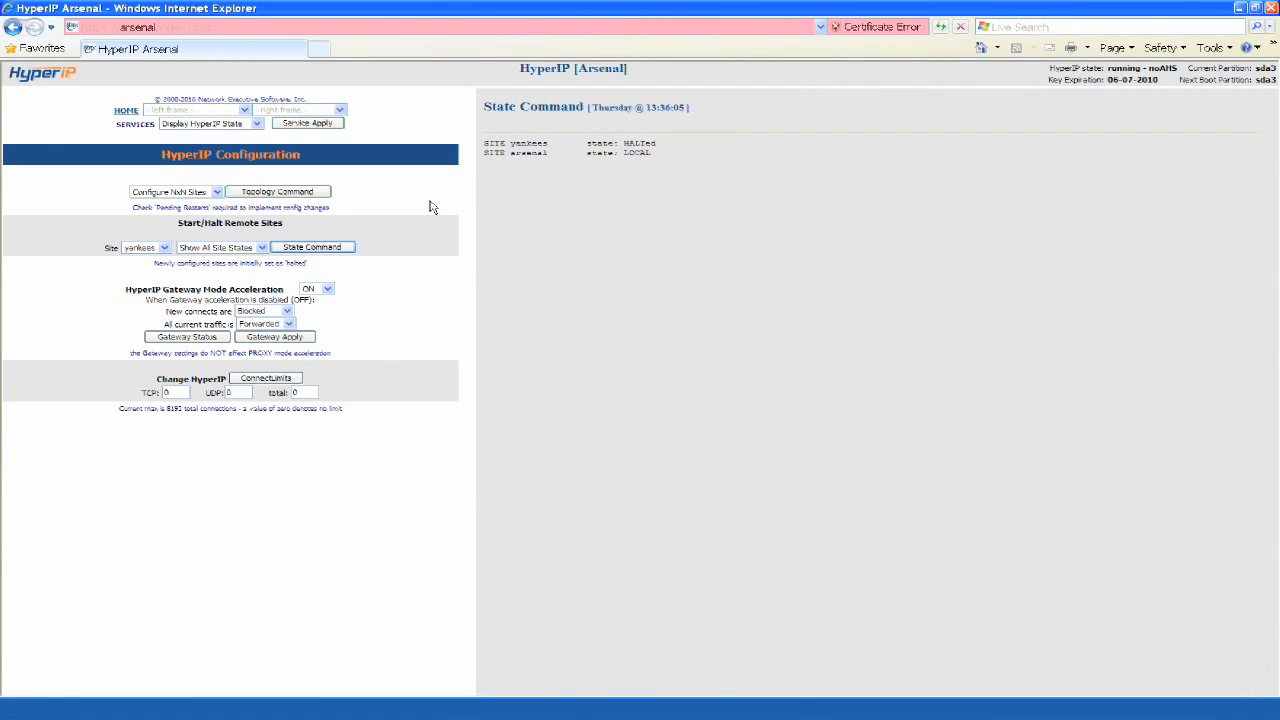
left_click(220, 247)
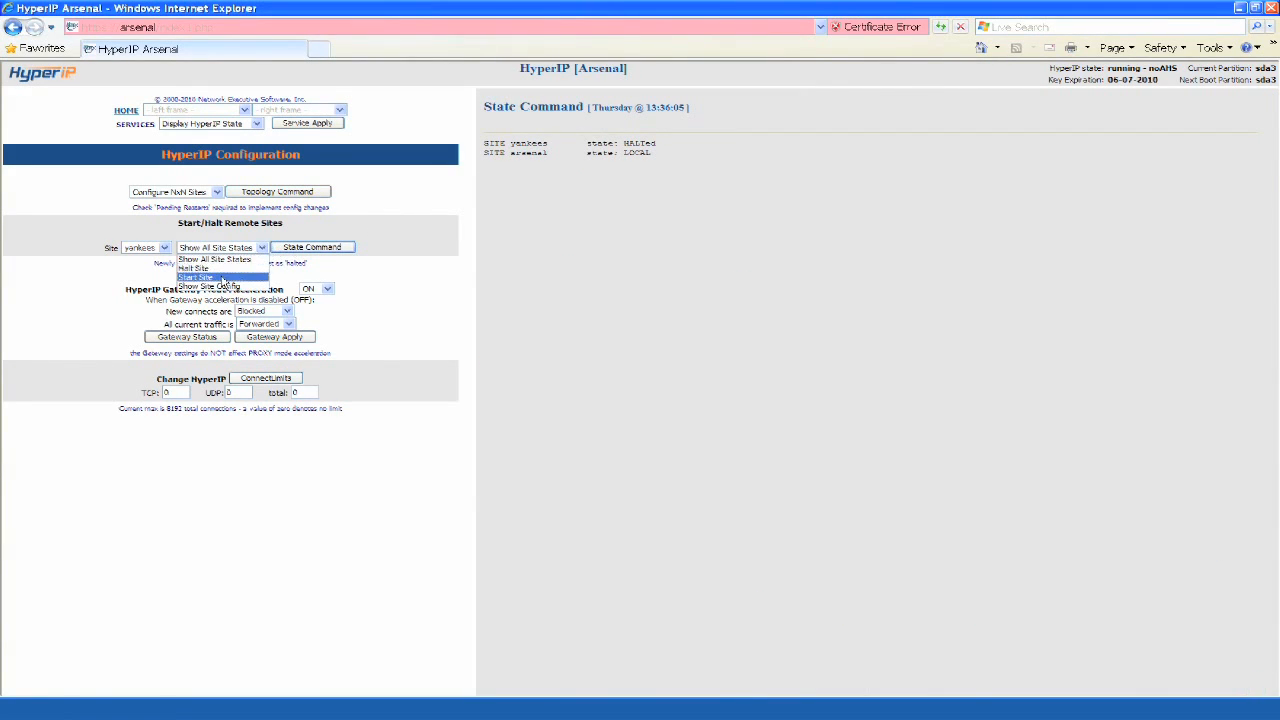
left_click(196, 277)
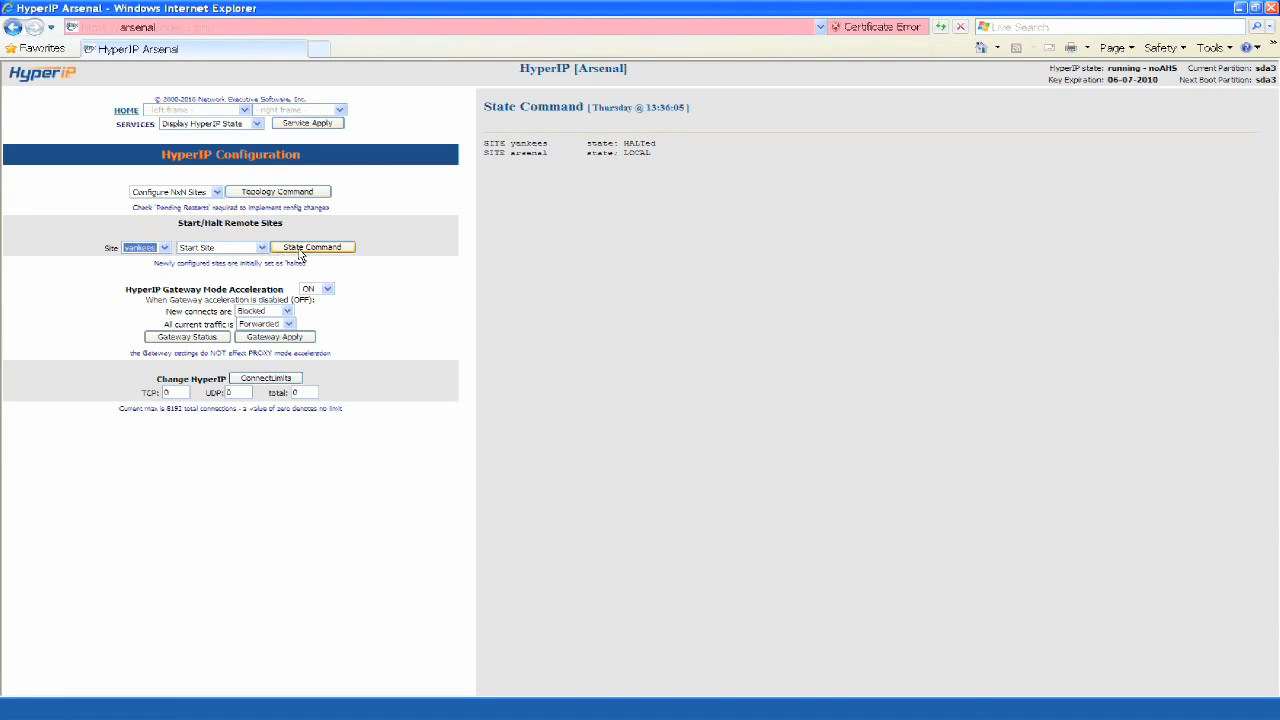
left_click(312, 247)
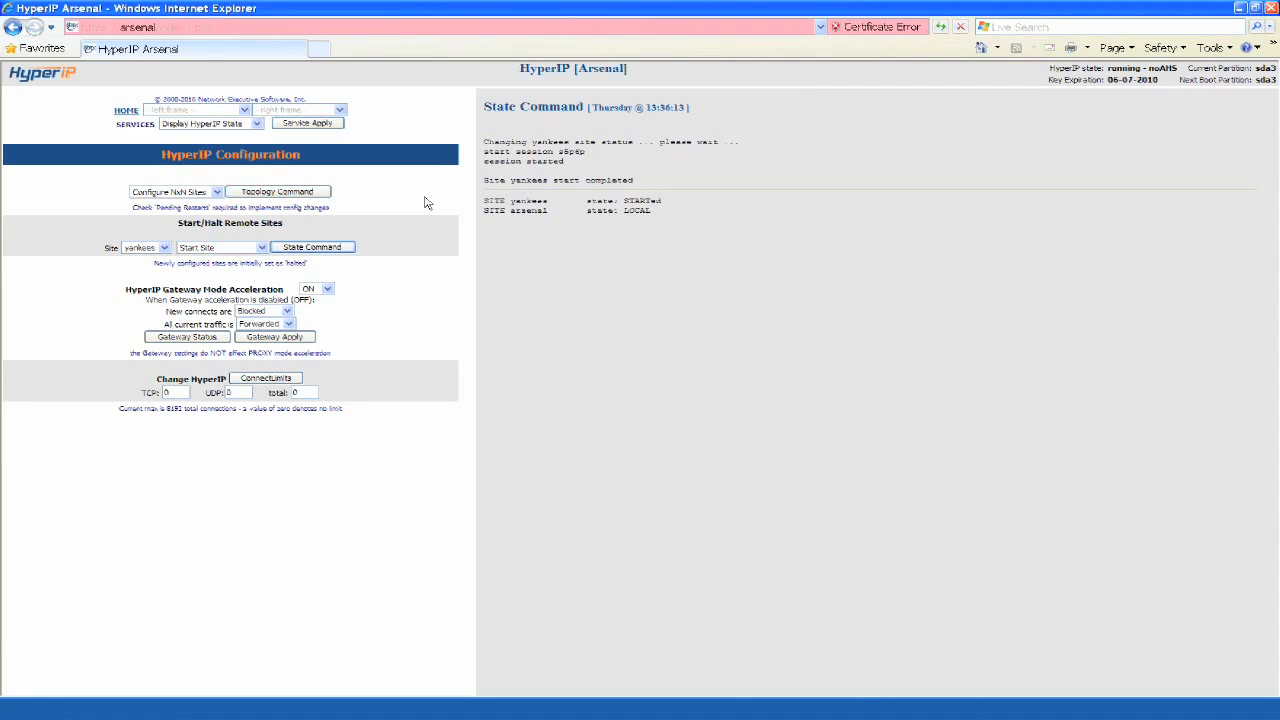
left_click(210, 123)
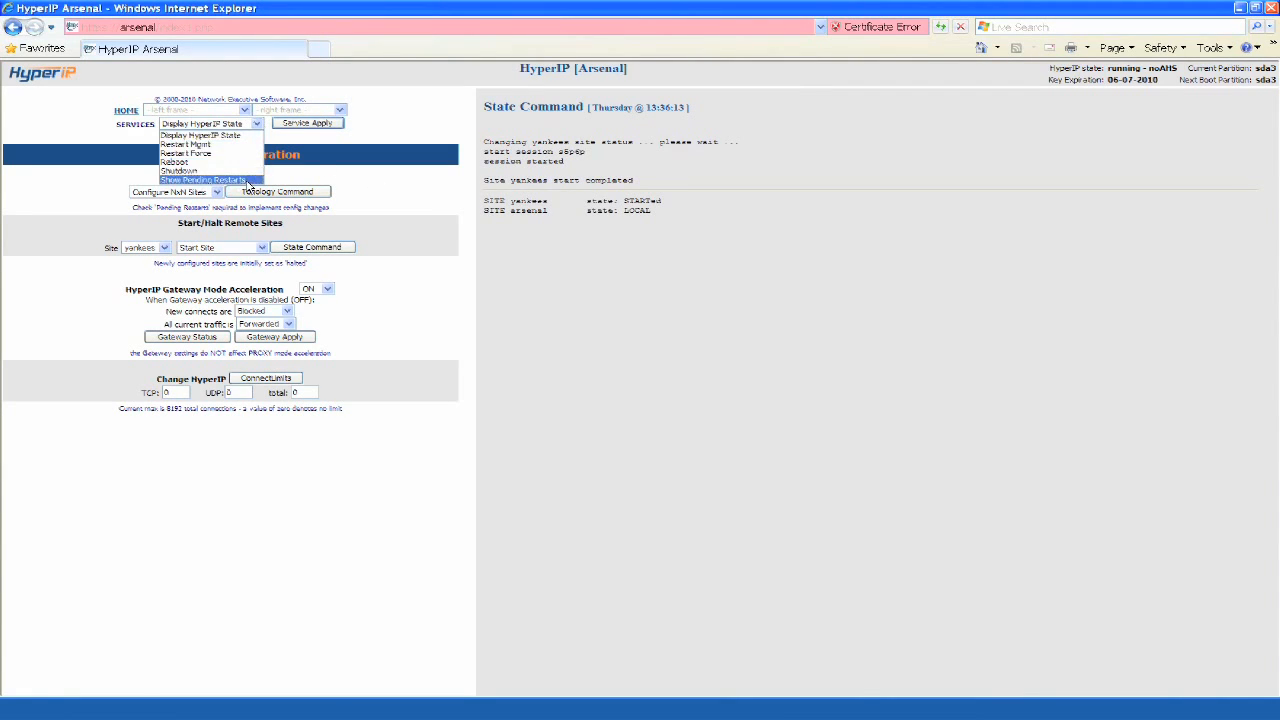
- Show pending restarts, confirm Restart Force, then display state with yankees ACTIVE
left_click(201, 179)
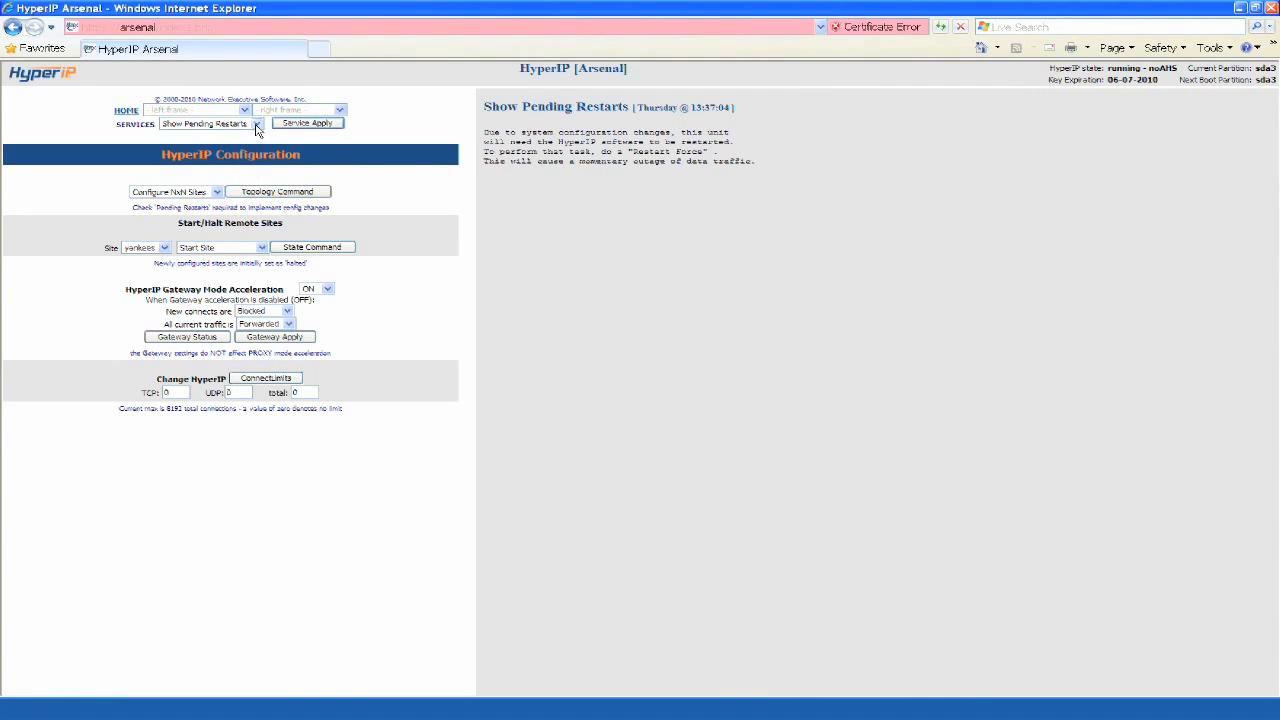
left_click(205, 123)
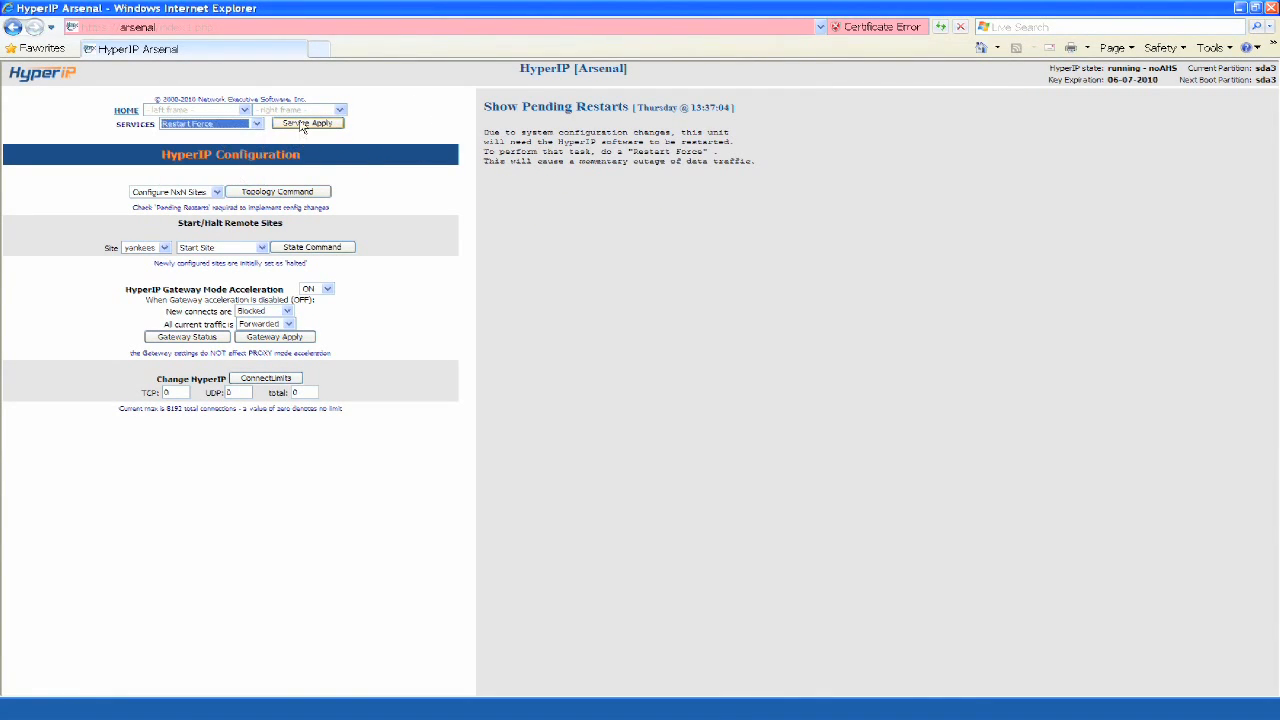
left_click(307, 122)
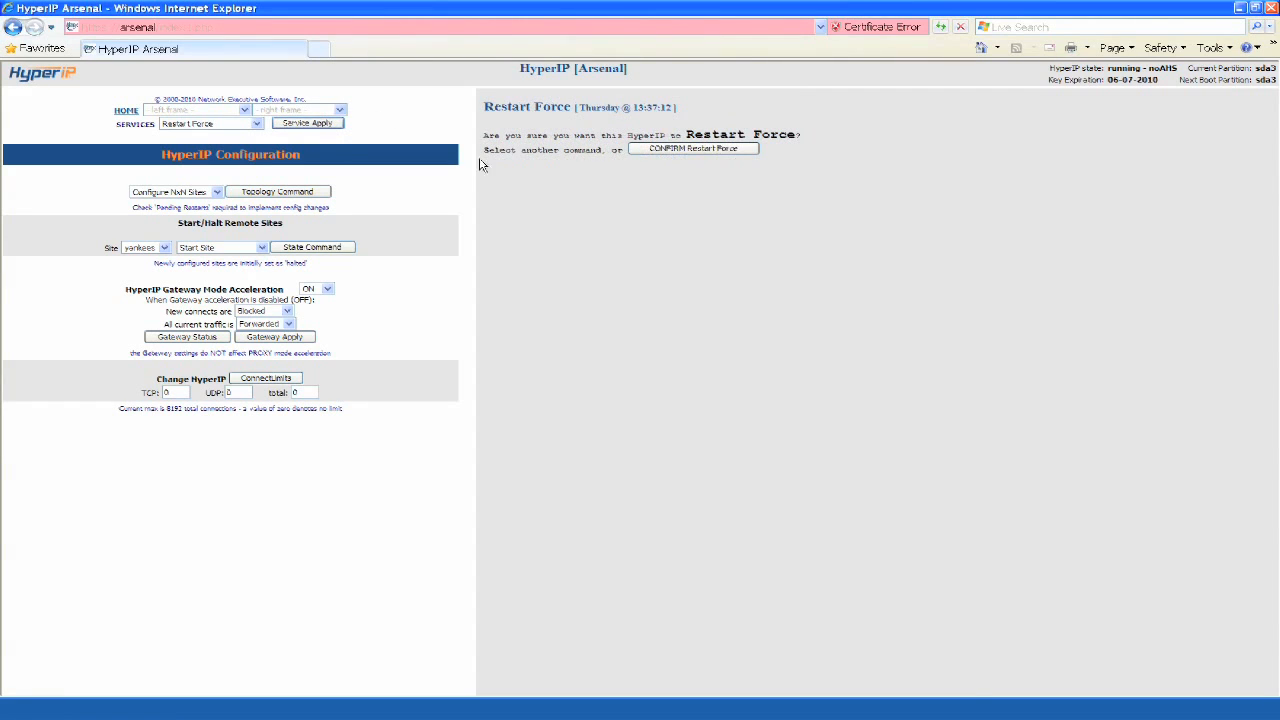
left_click(694, 148)
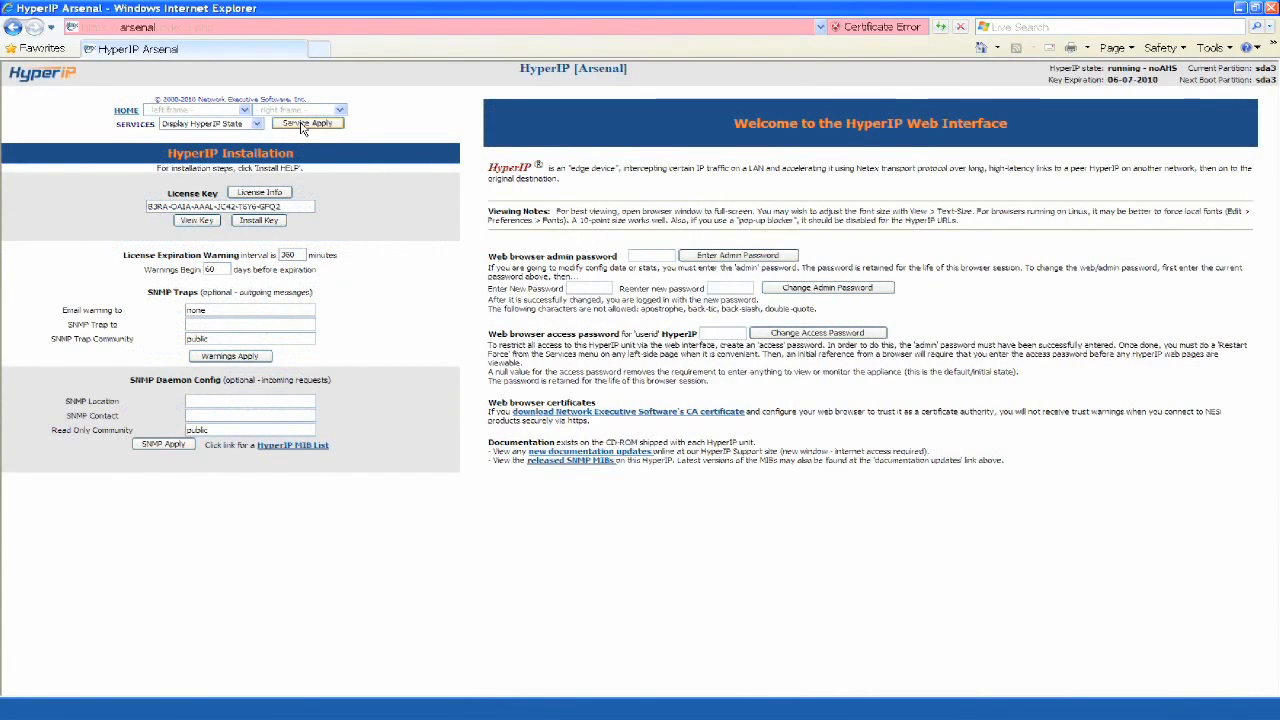
left_click(307, 123)
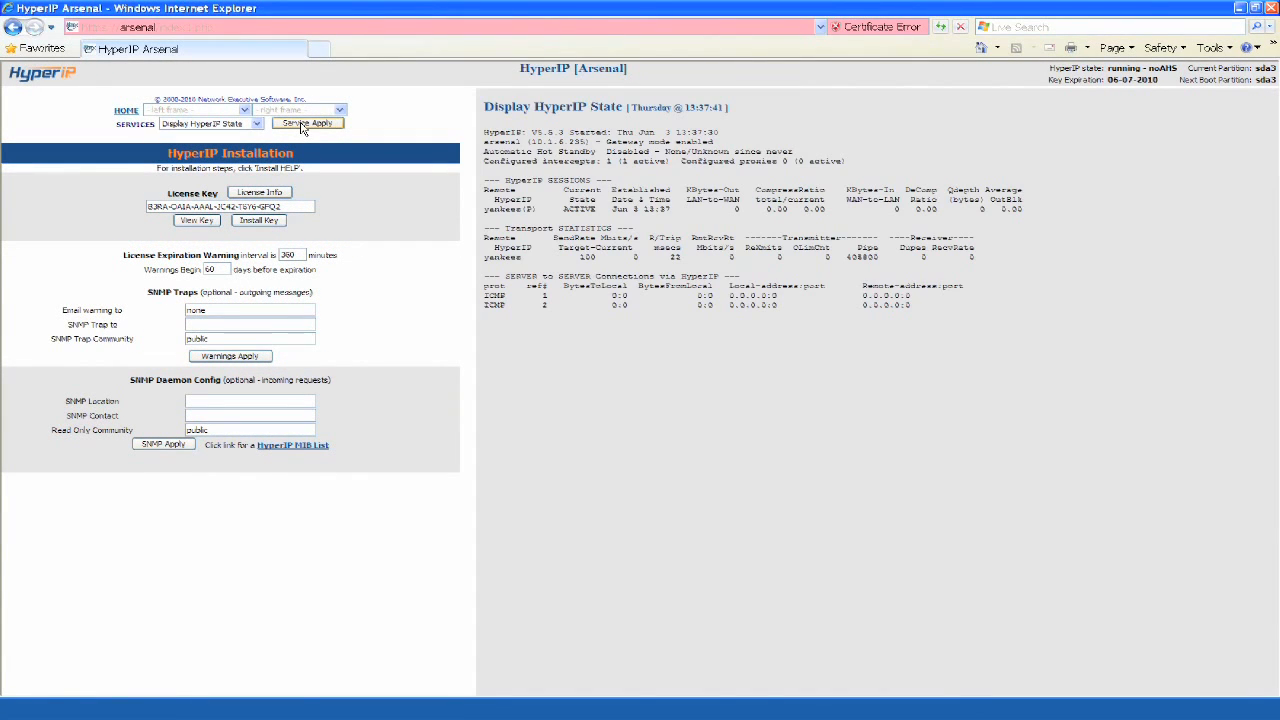